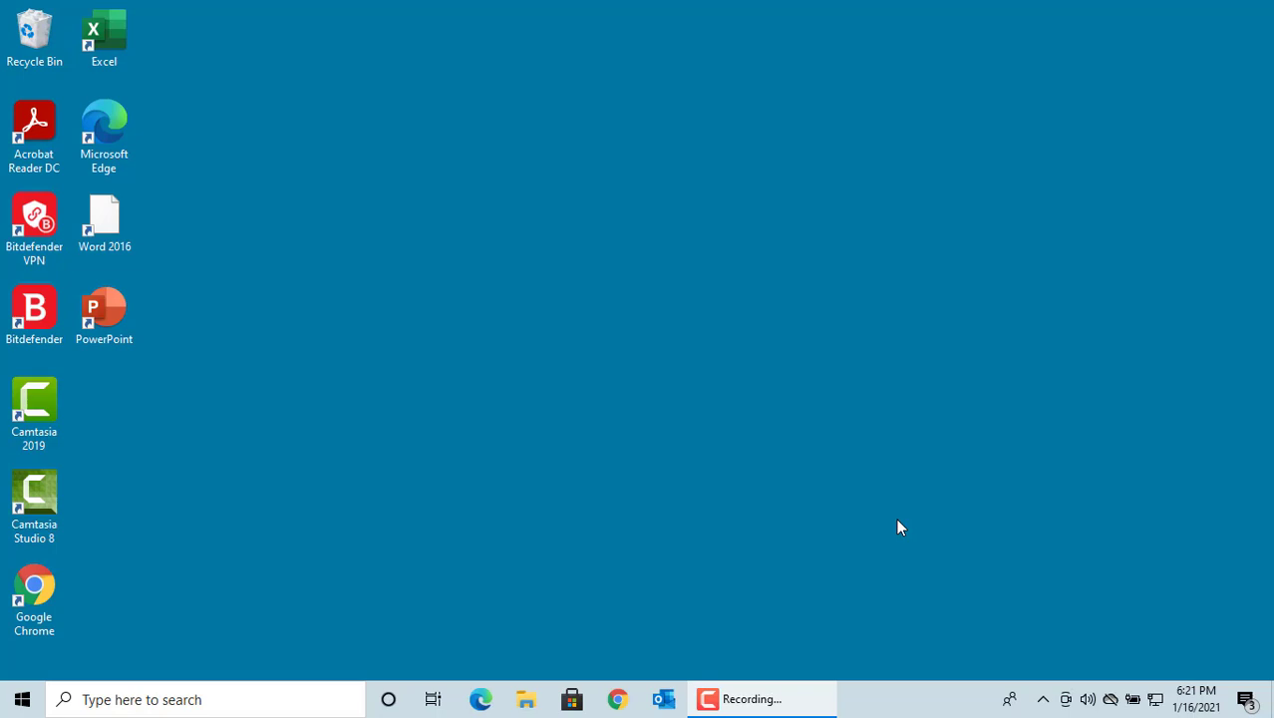
pyautogui.moveTo(1103, 620)
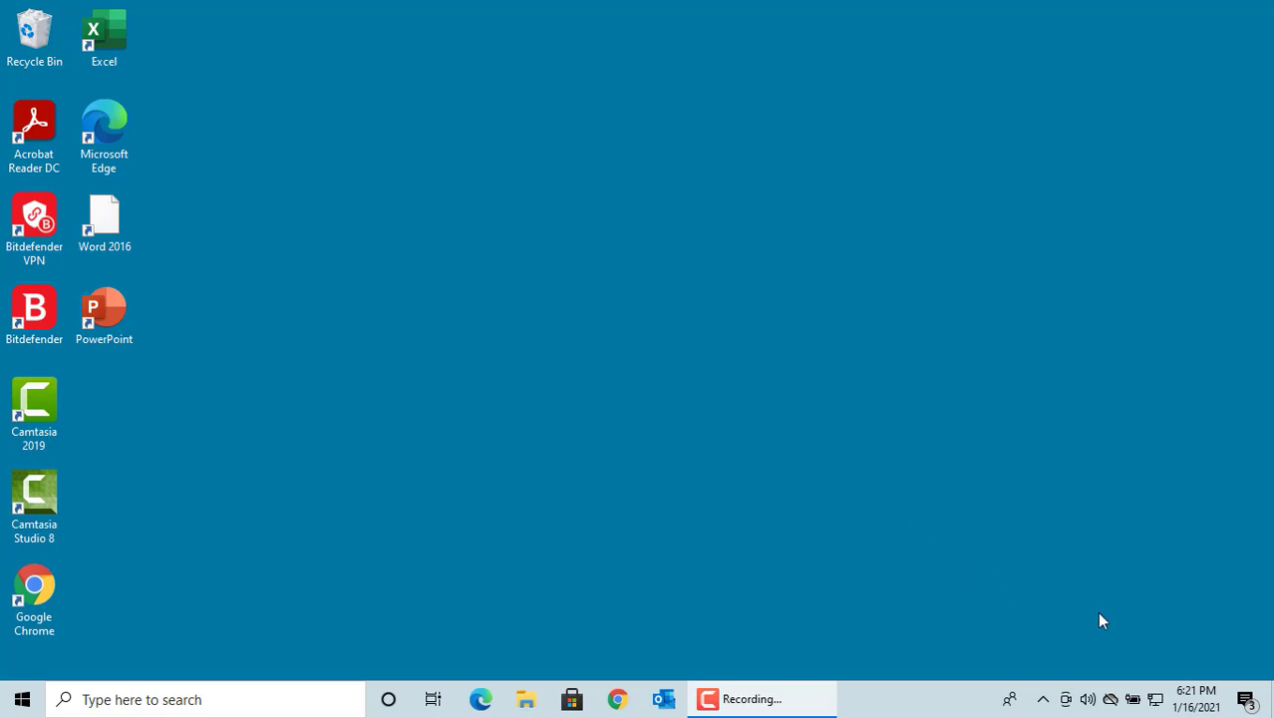
pyautogui.moveTo(1049, 708)
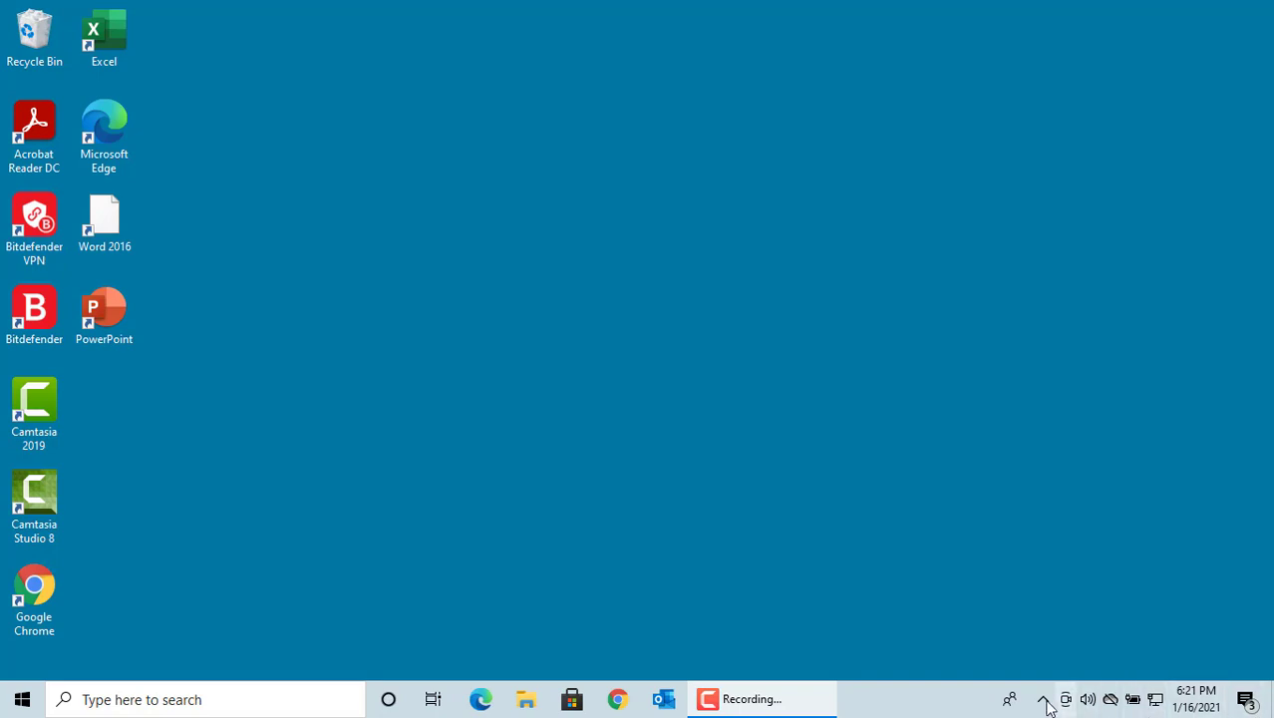
pyautogui.moveTo(1042, 694)
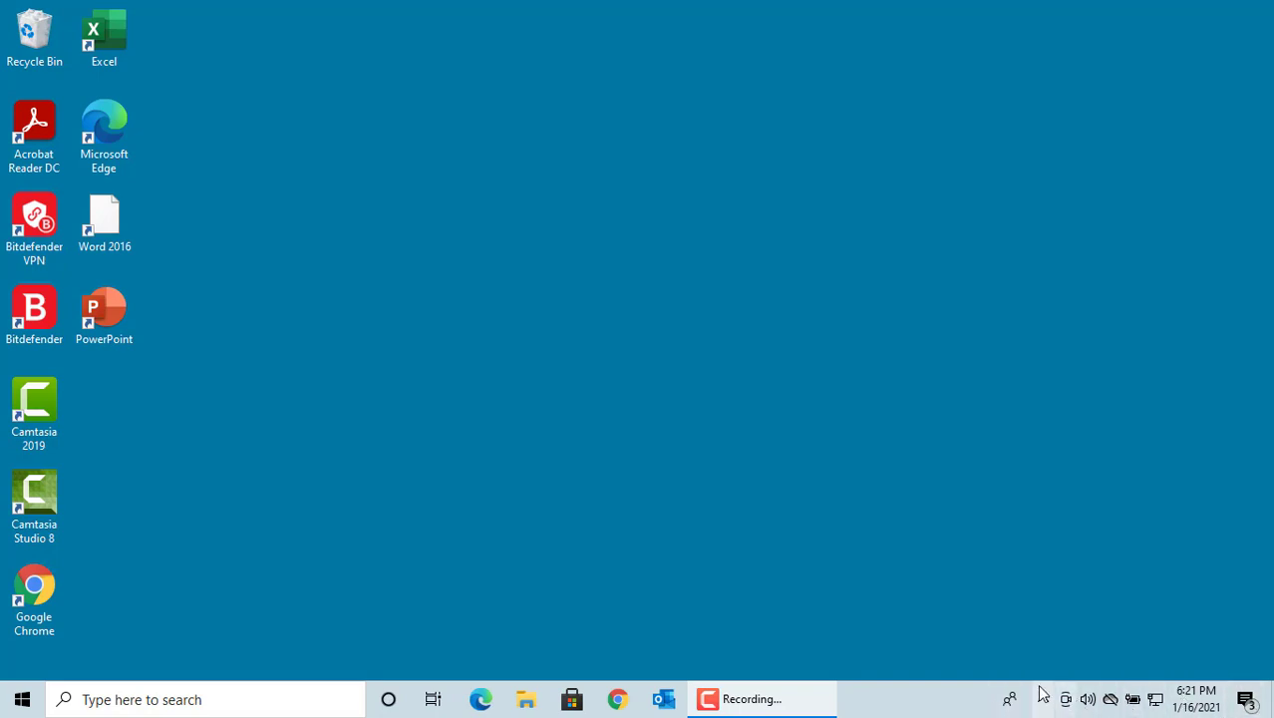
pyautogui.moveTo(1065, 610)
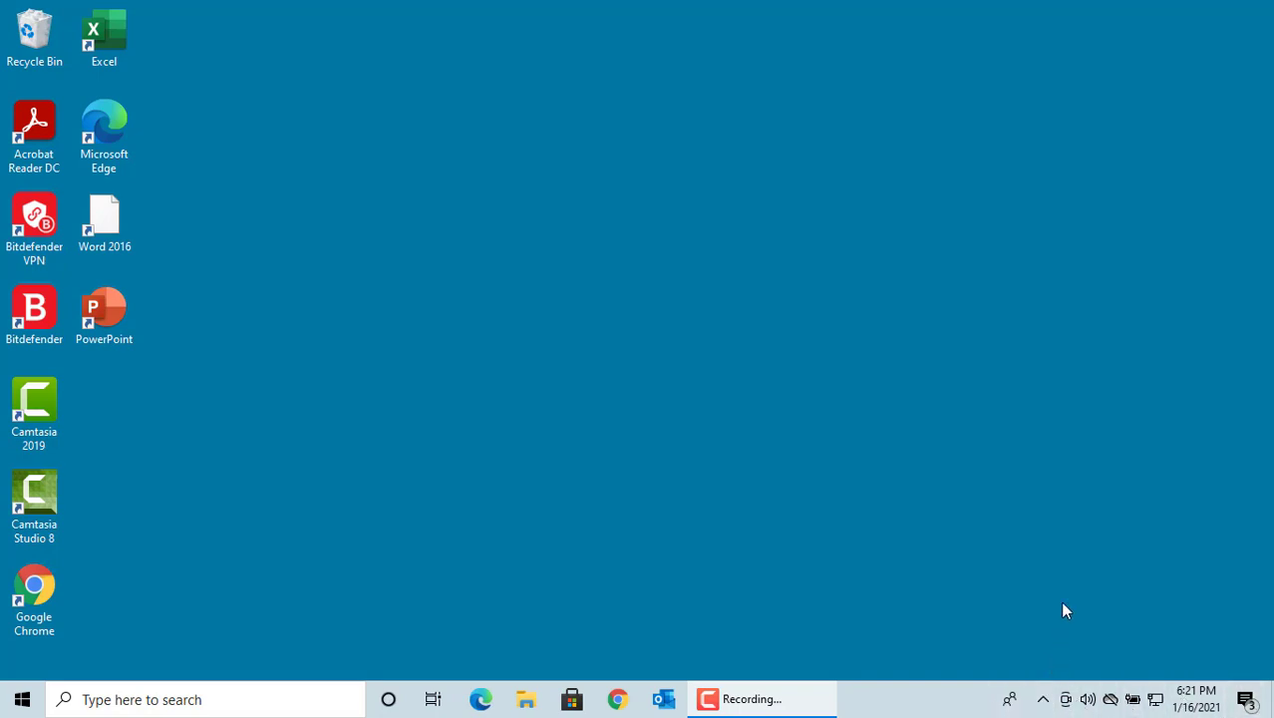
pyautogui.moveTo(1244, 698)
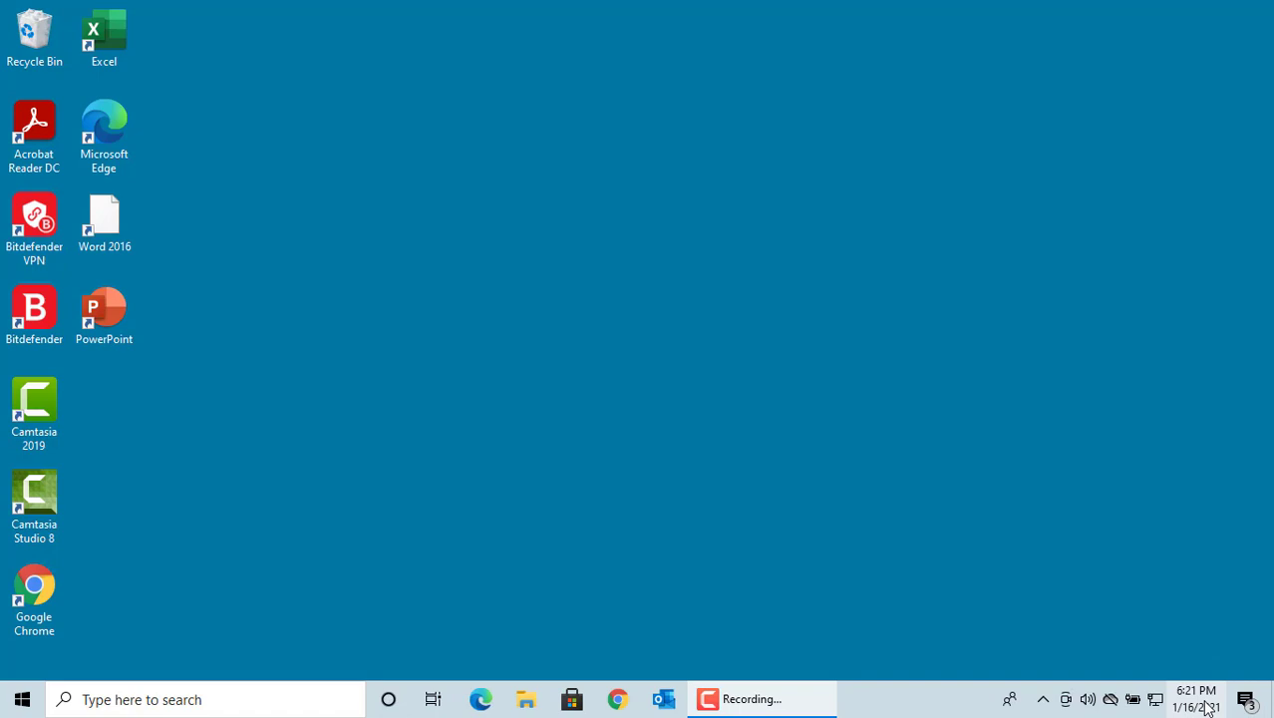
pyautogui.moveTo(1197, 690)
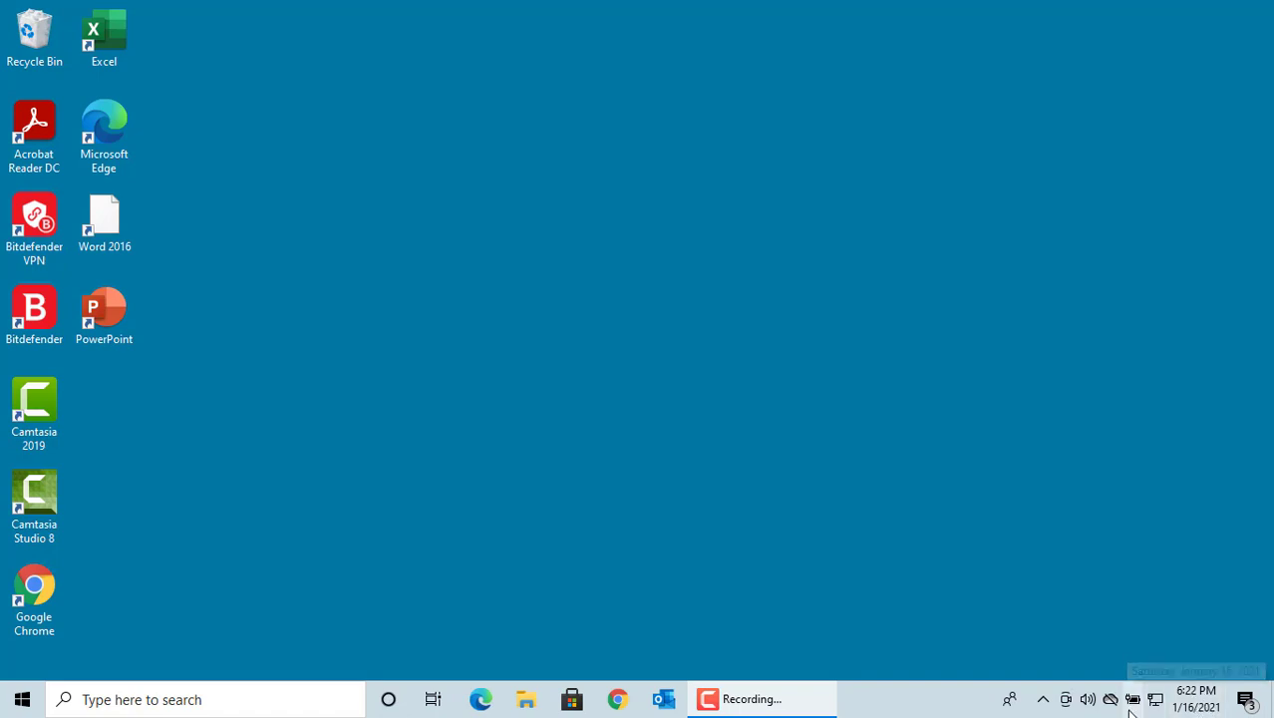
pyautogui.moveTo(1017, 542)
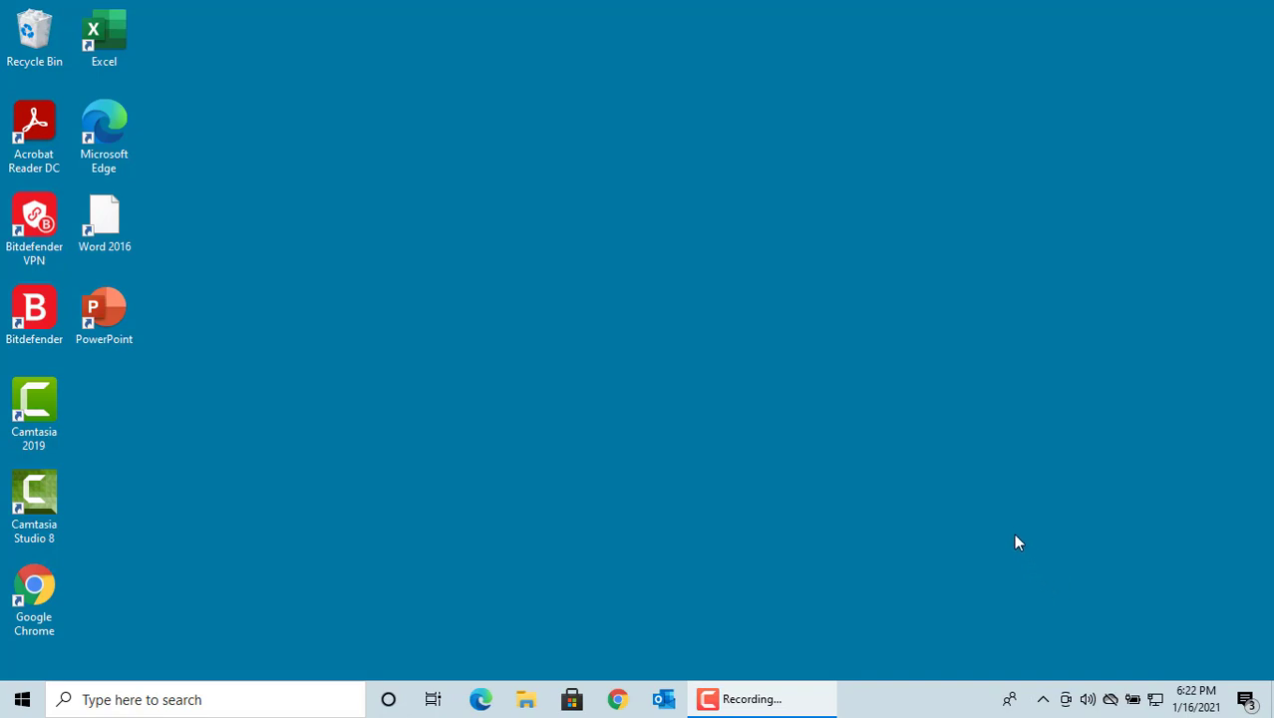
pyautogui.moveTo(22, 698)
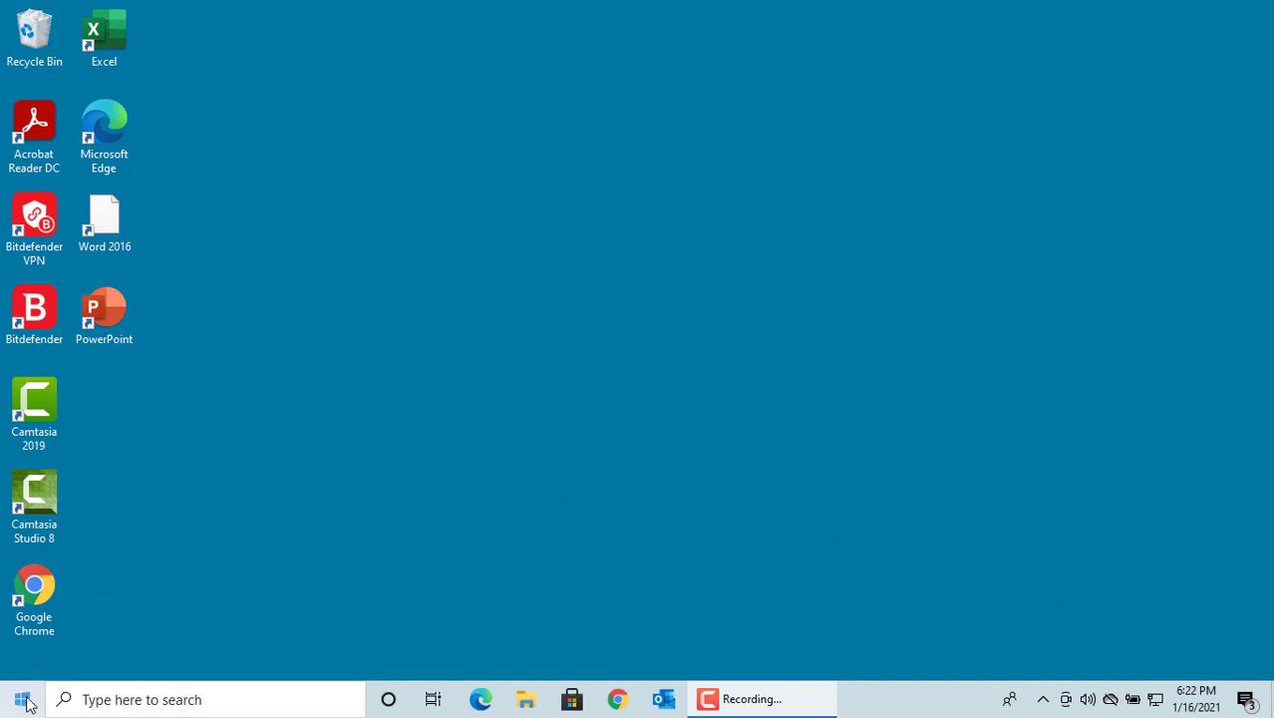
# Go from Start into Settings and into the Personalization section.
pyautogui.click(22, 698)
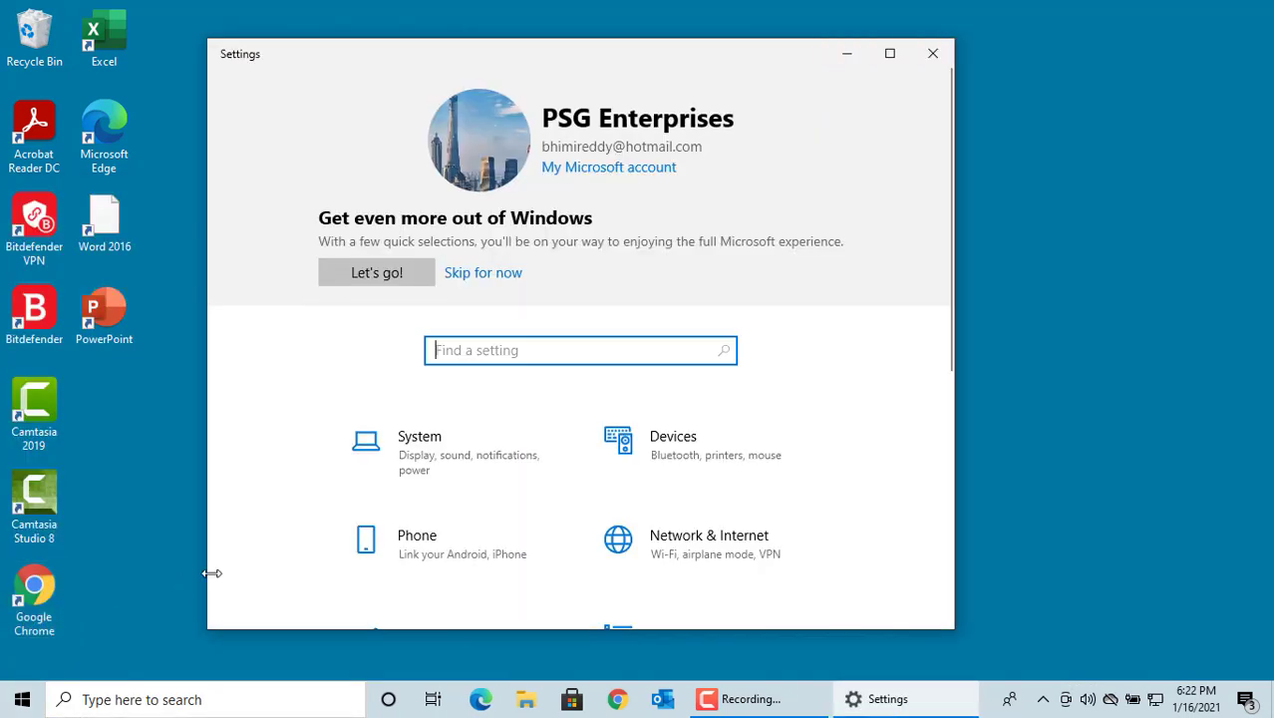
pyautogui.scroll(-3)
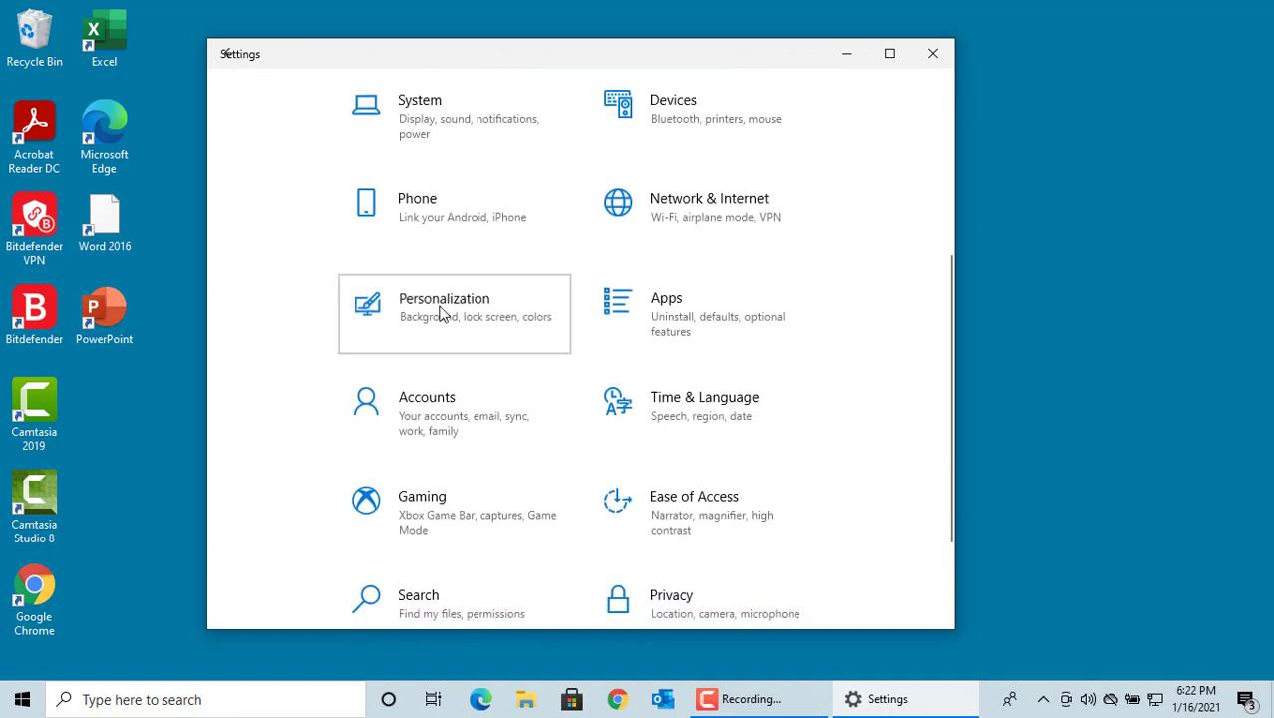
pyautogui.click(453, 313)
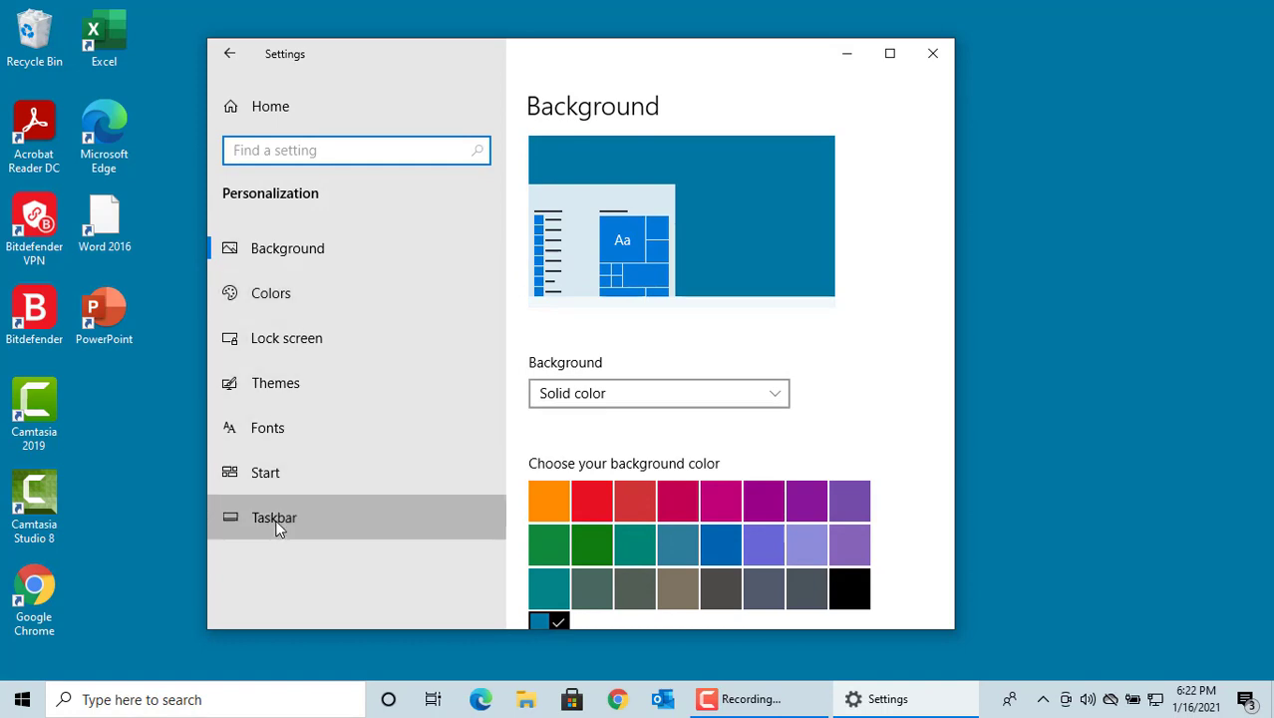
# Reach the Taskbar page's Notification area options, then minimize Settings to the desktop.
pyautogui.click(275, 517)
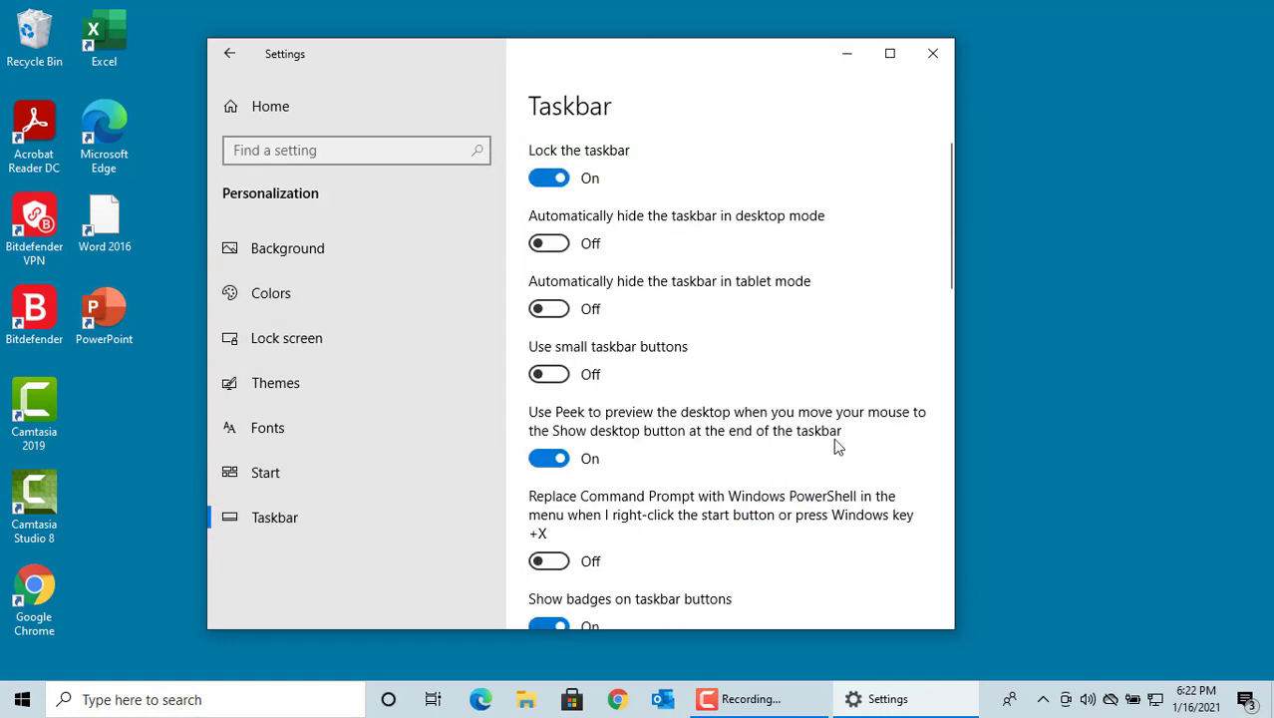
pyautogui.scroll(-3)
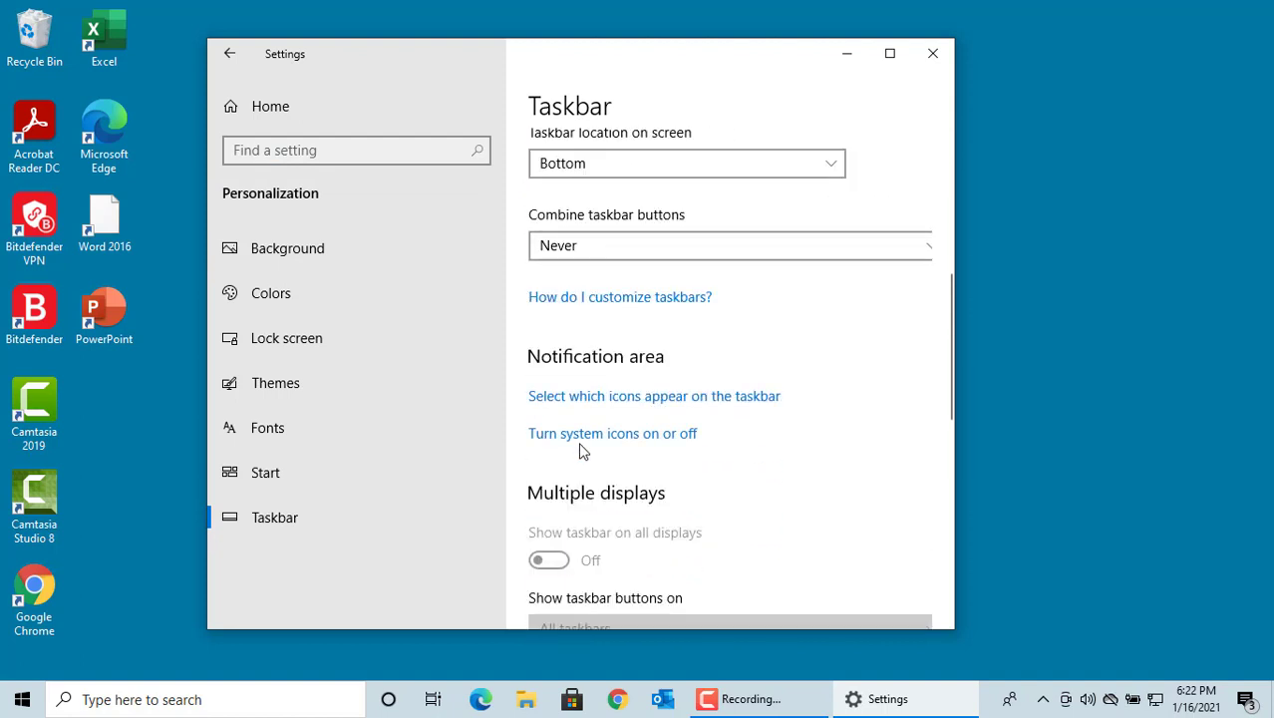
pyautogui.moveTo(489, 447)
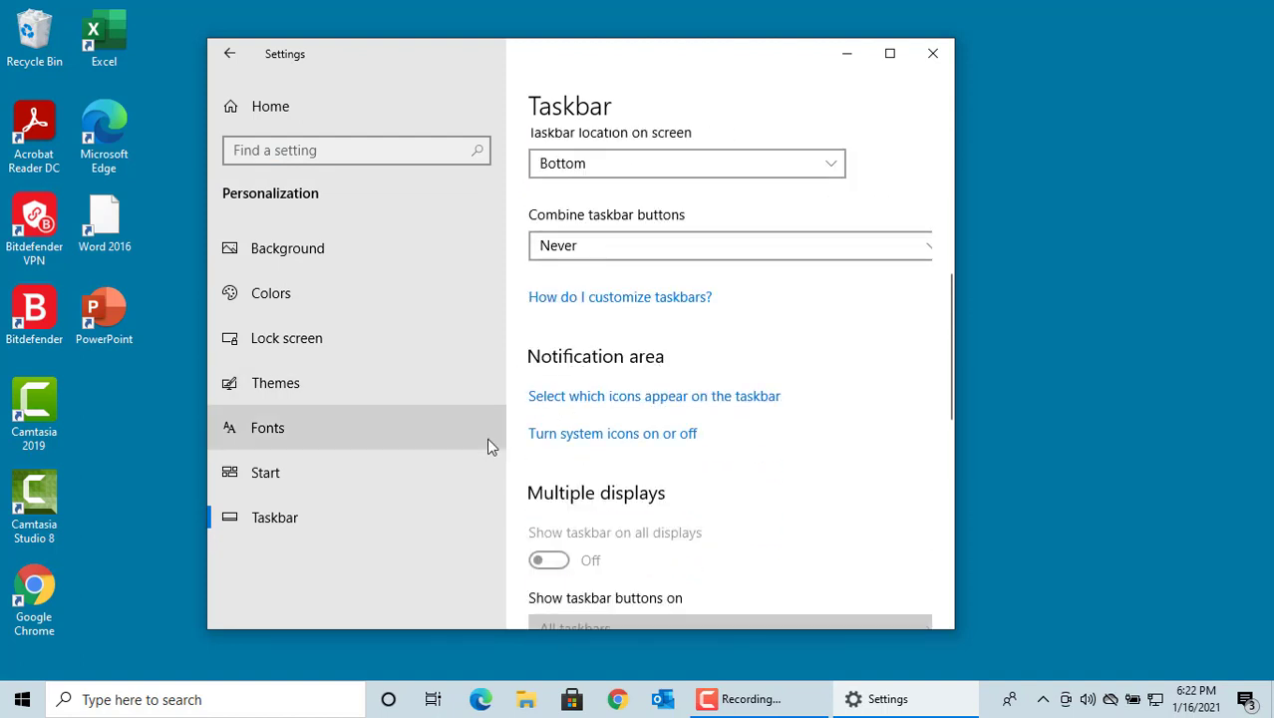
pyautogui.moveTo(614, 443)
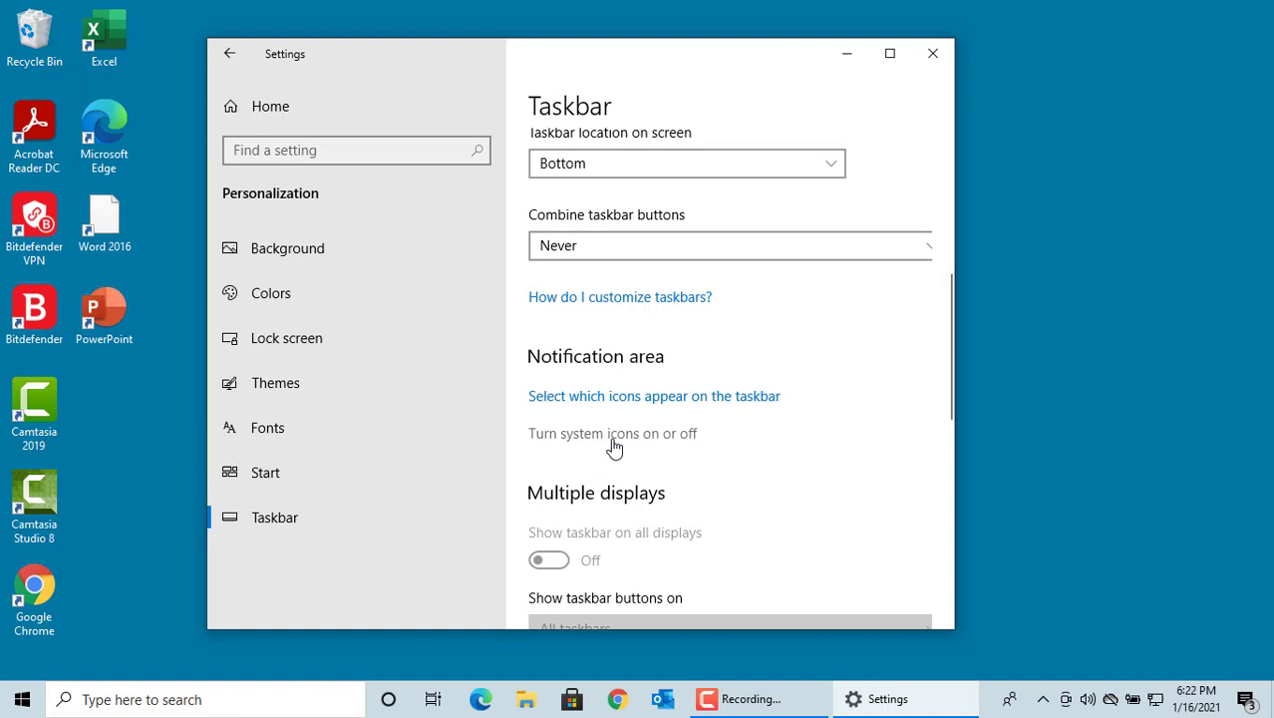
pyautogui.moveTo(636, 419)
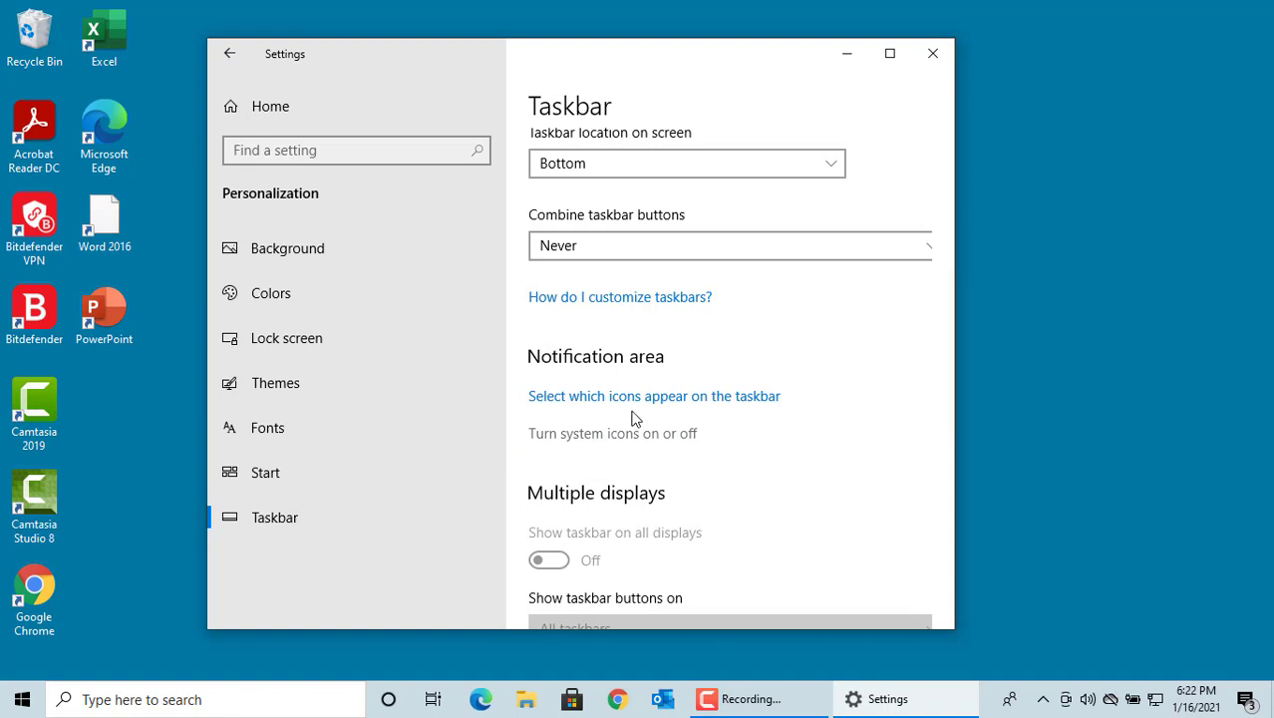
pyautogui.click(931, 51)
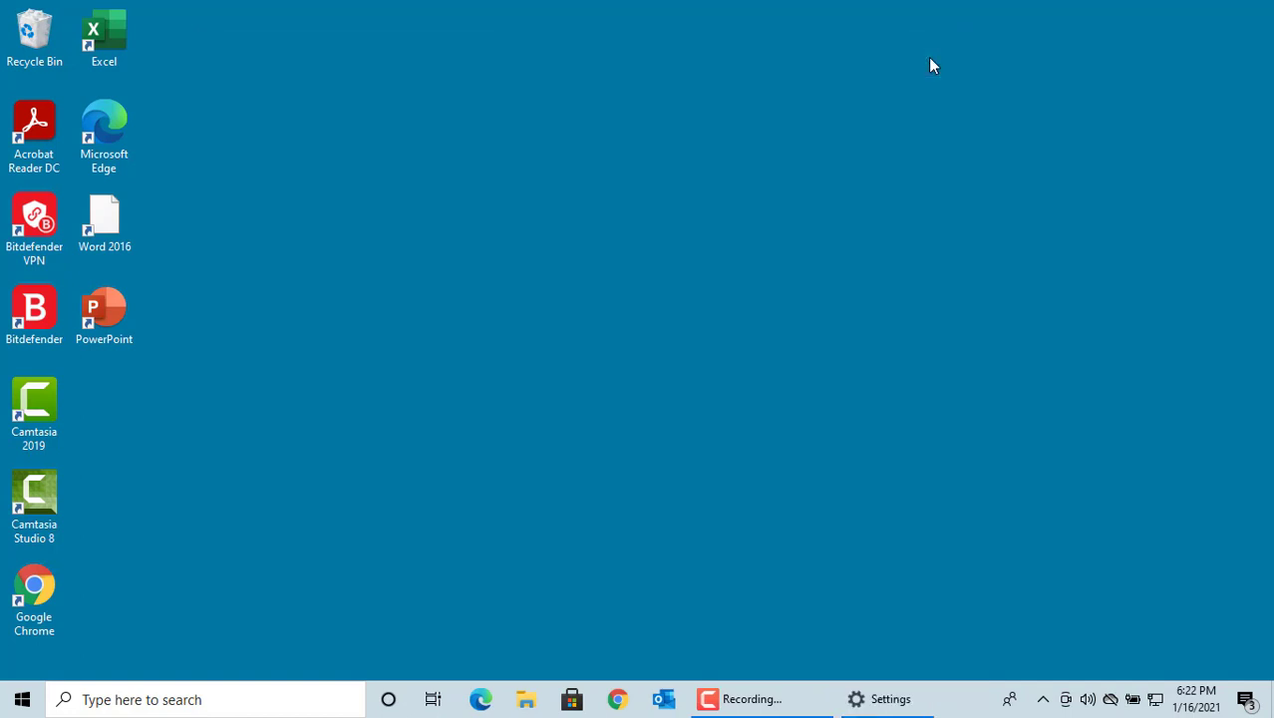
# Reopen Taskbar settings from the taskbar's right-click menu and return to the Notification area.
pyautogui.click(34, 413)
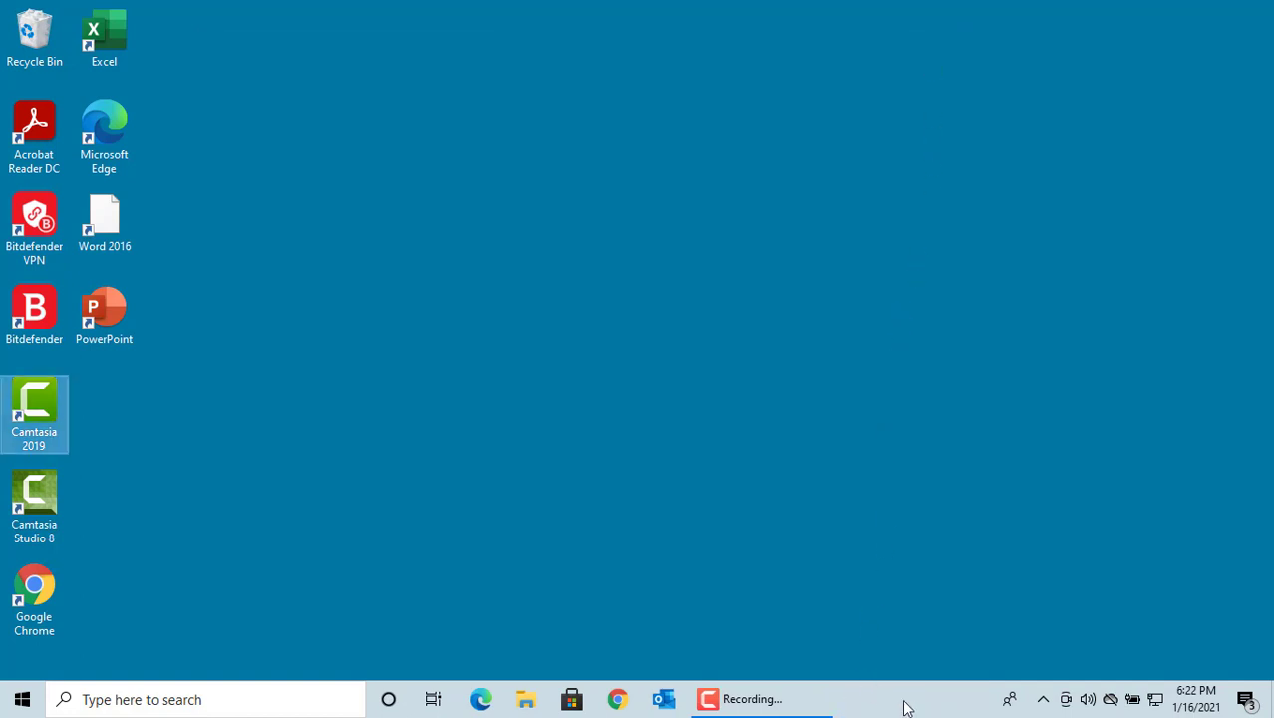
pyautogui.rightClick(901, 706)
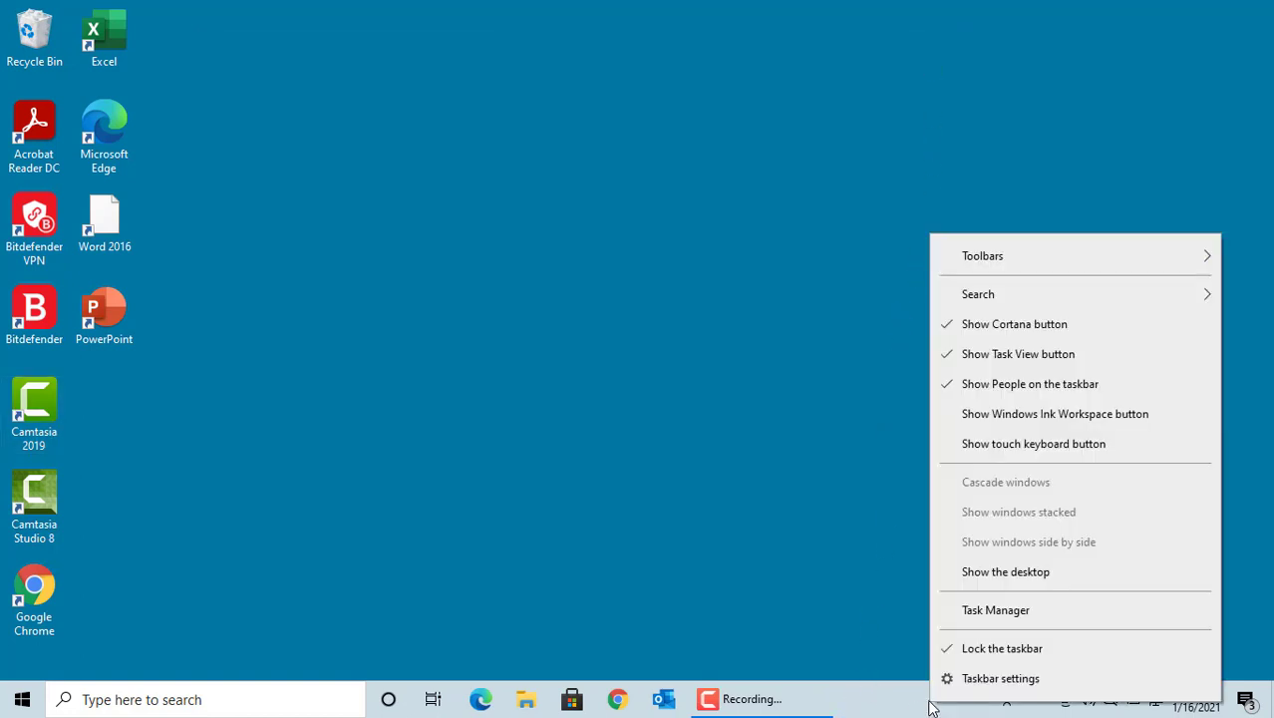
pyautogui.moveTo(1001, 678)
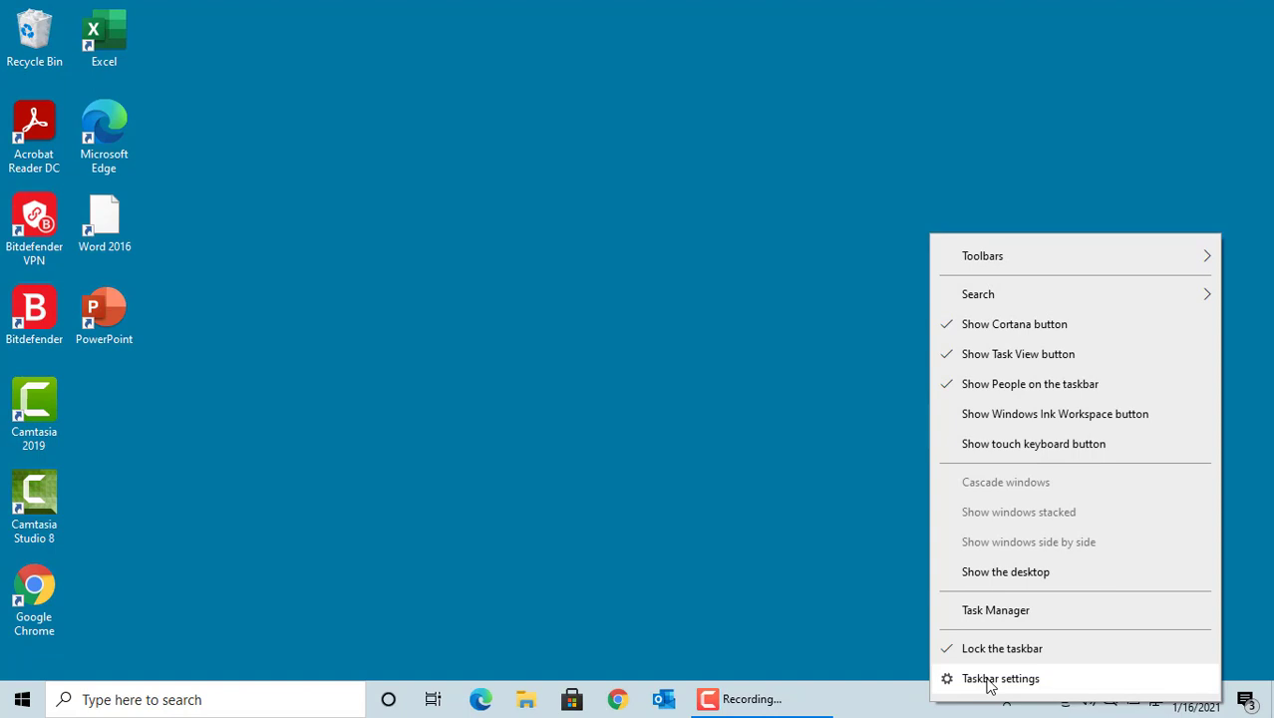
pyautogui.click(1001, 678)
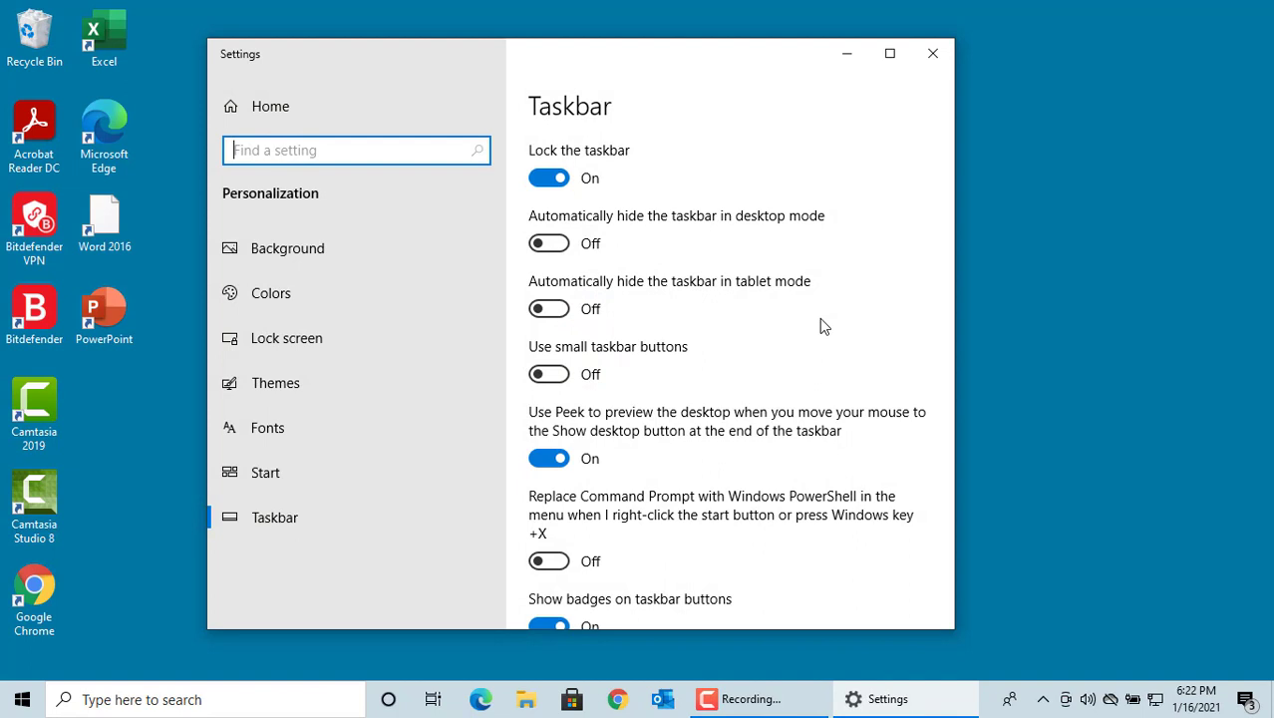
pyautogui.scroll(-3)
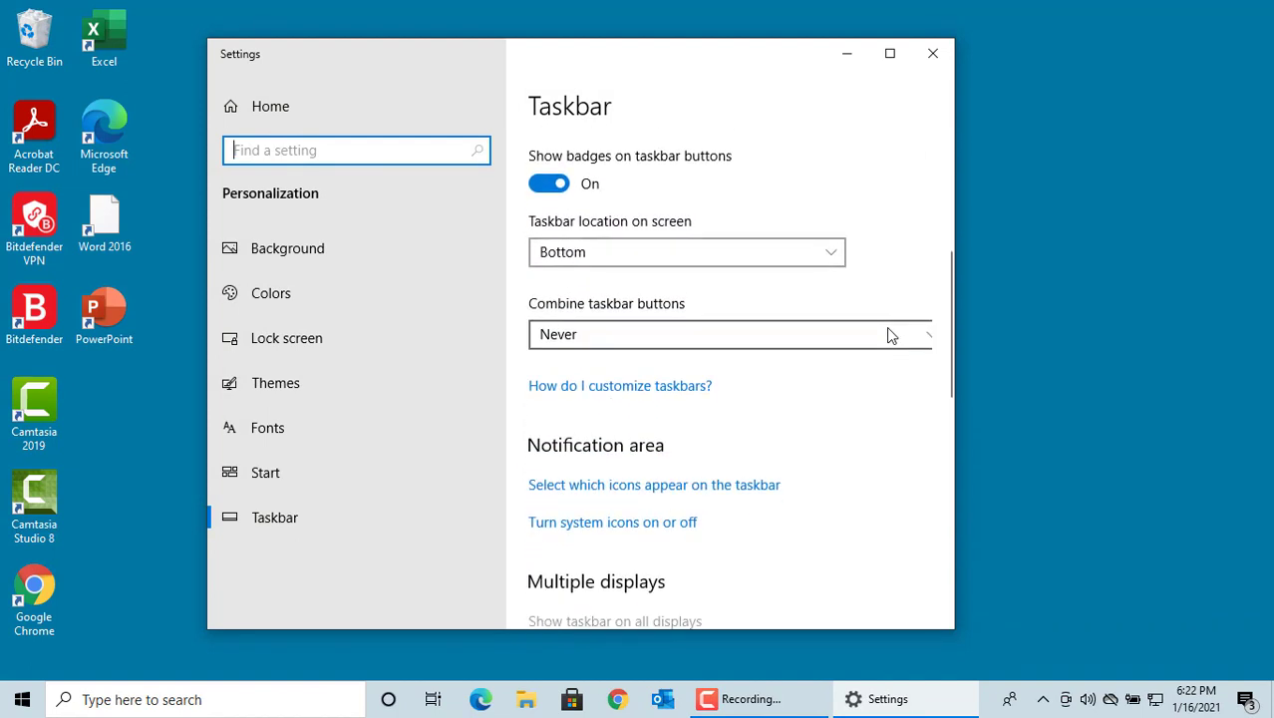
pyautogui.scroll(-3)
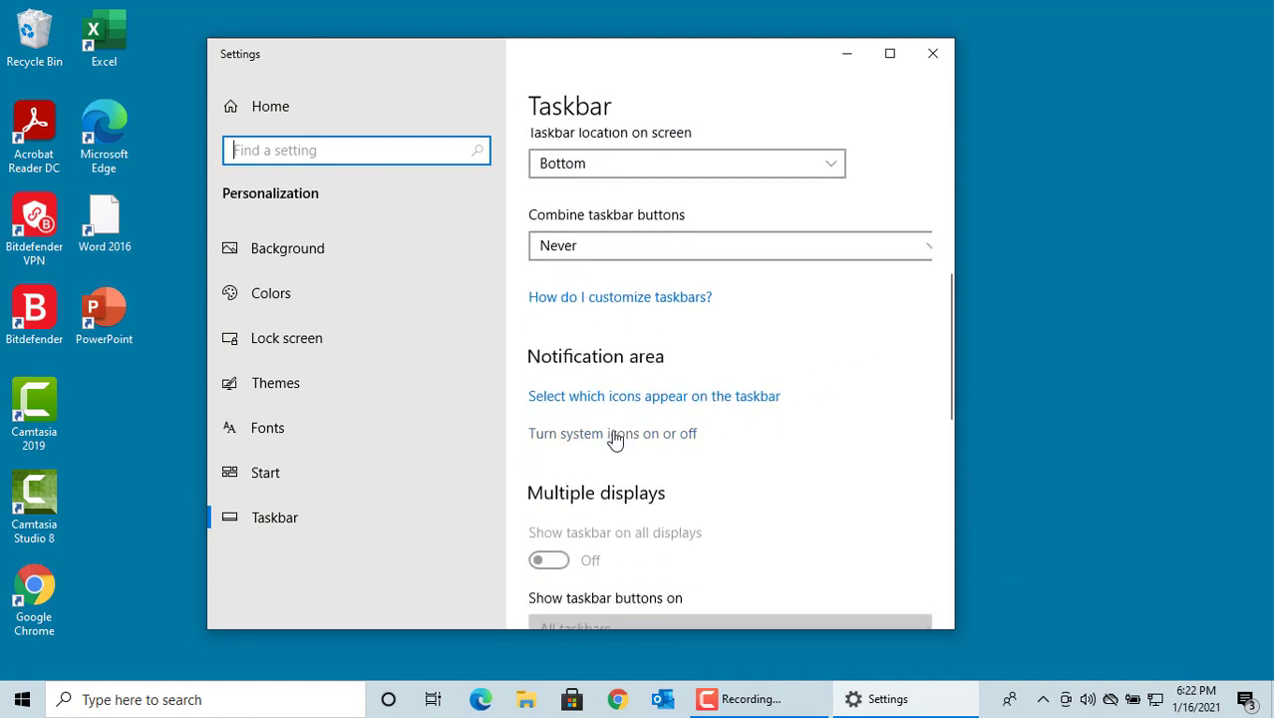
# On 'Turn system icons on or off', switch Clock and then Volume off and back on.
pyautogui.click(613, 432)
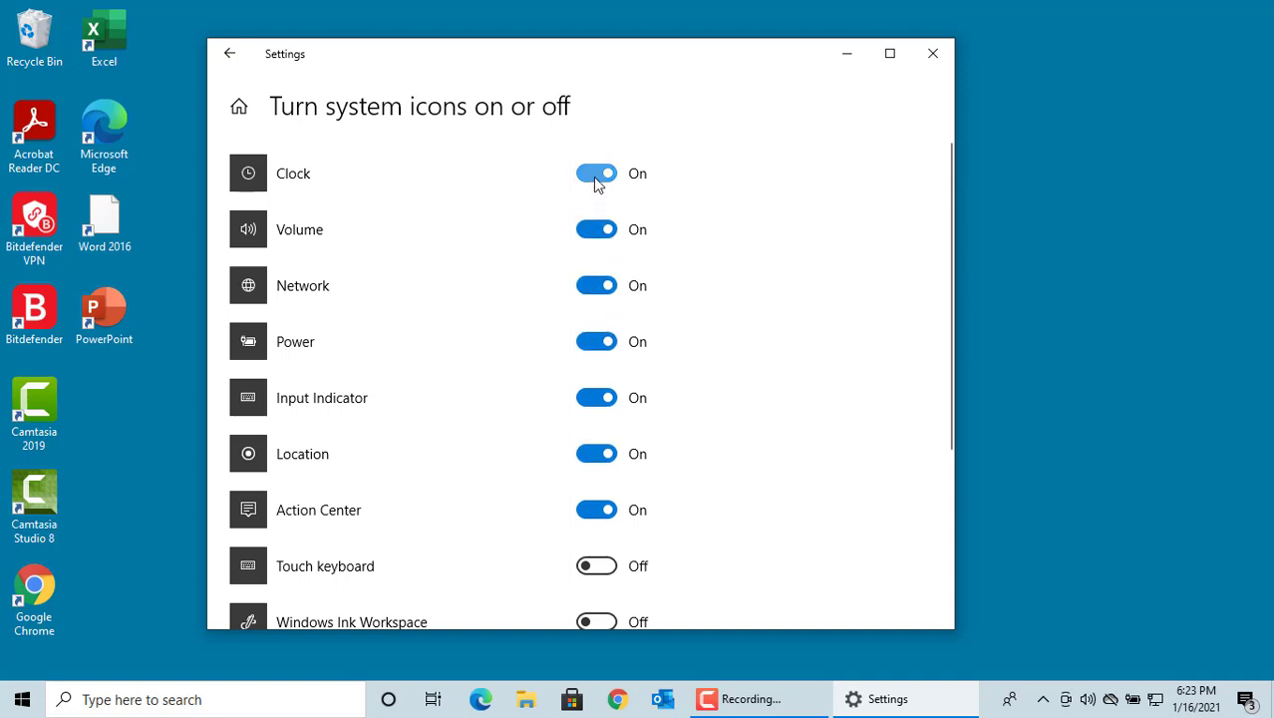
pyautogui.click(596, 171)
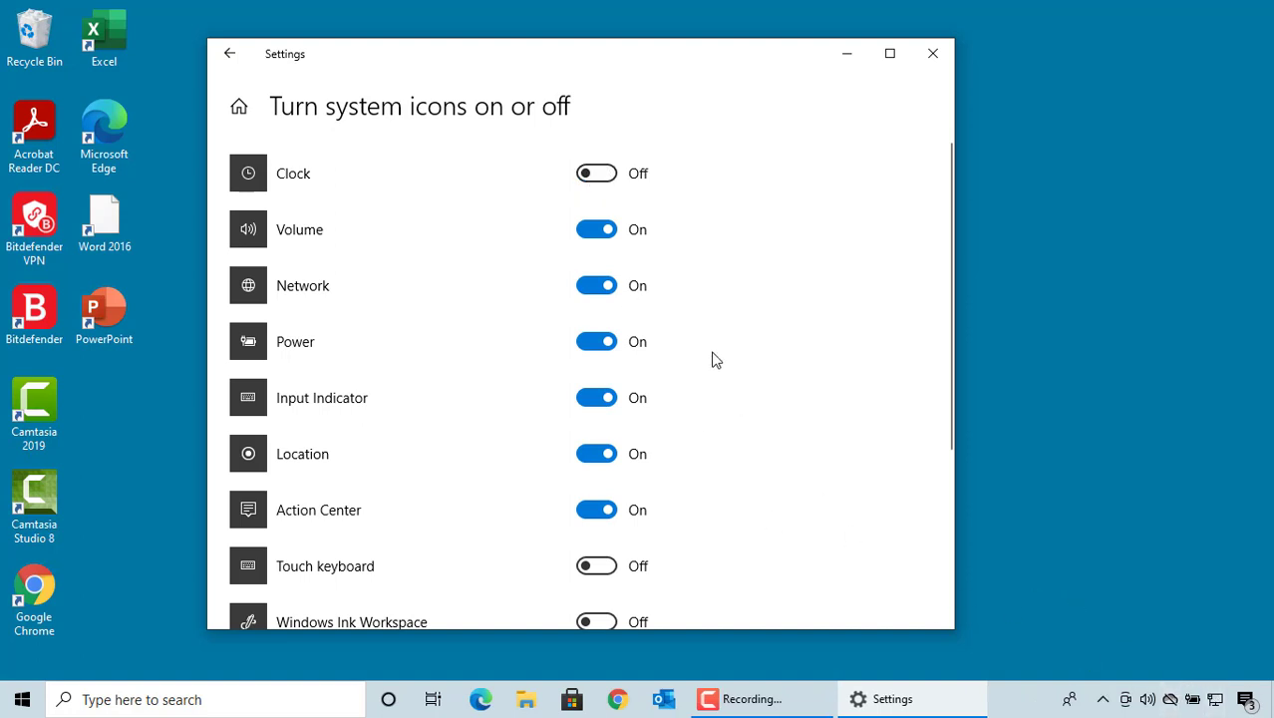
pyautogui.click(597, 172)
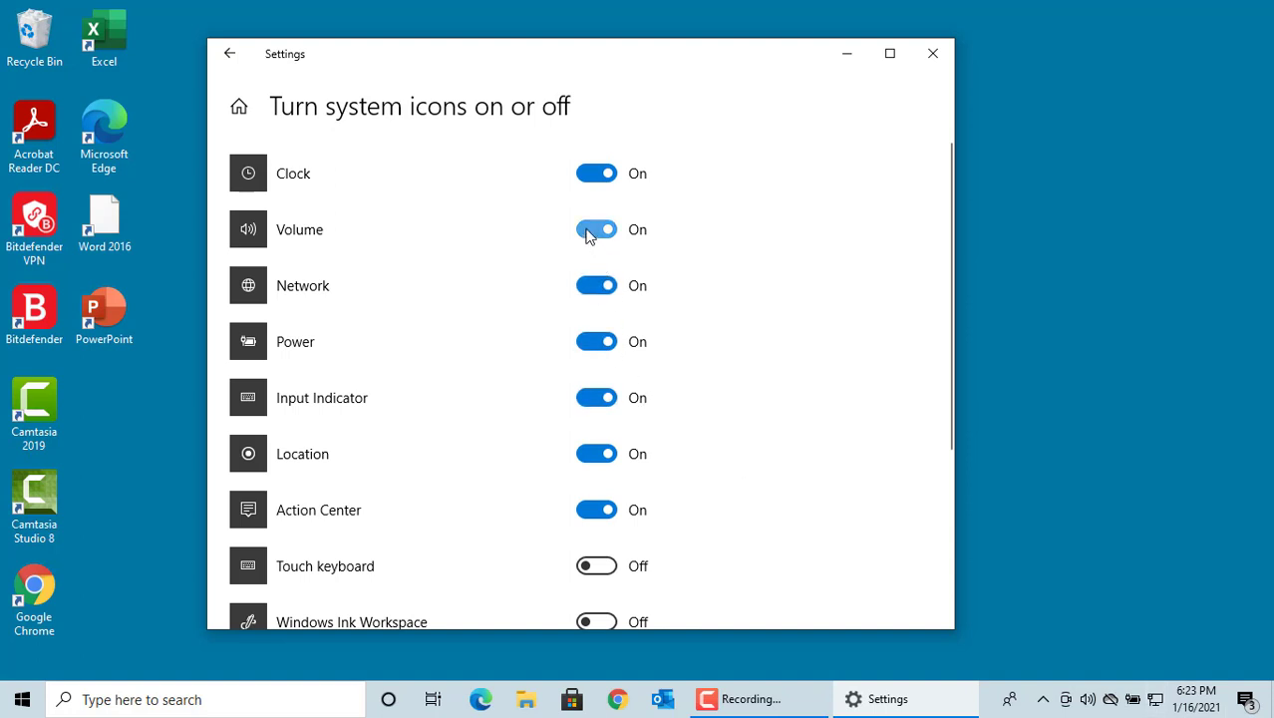
pyautogui.click(597, 229)
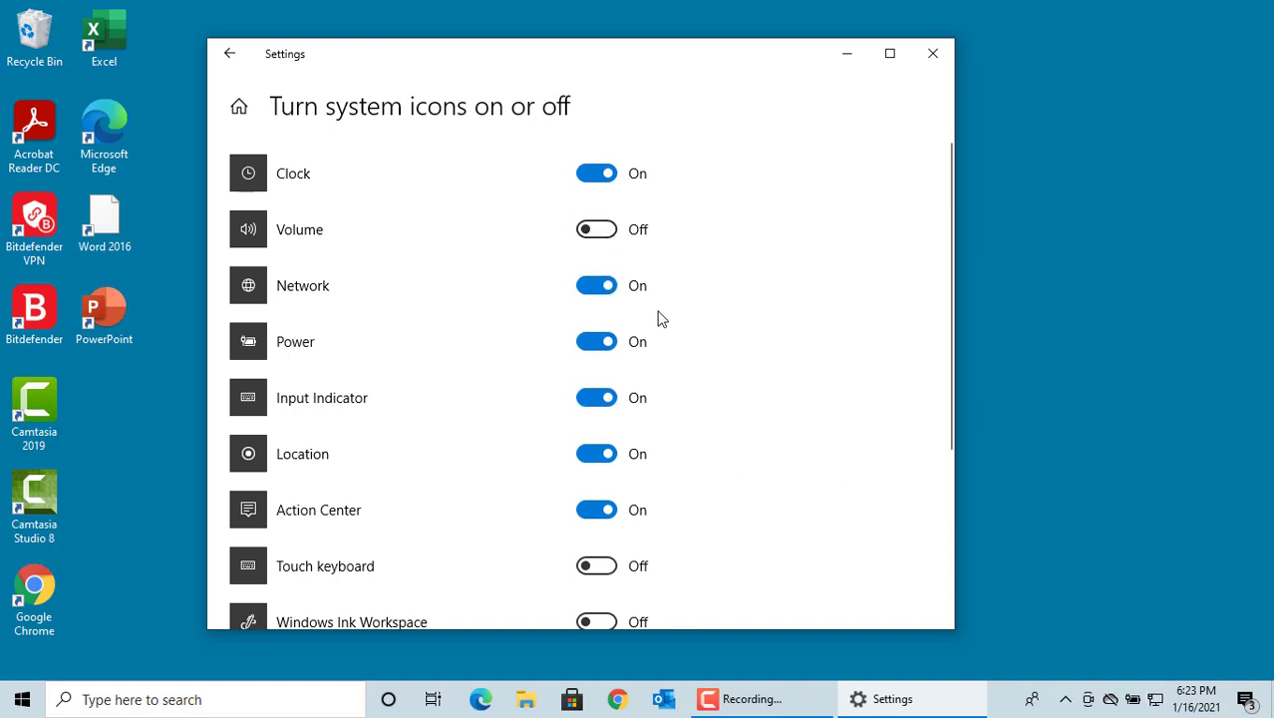
pyautogui.click(597, 228)
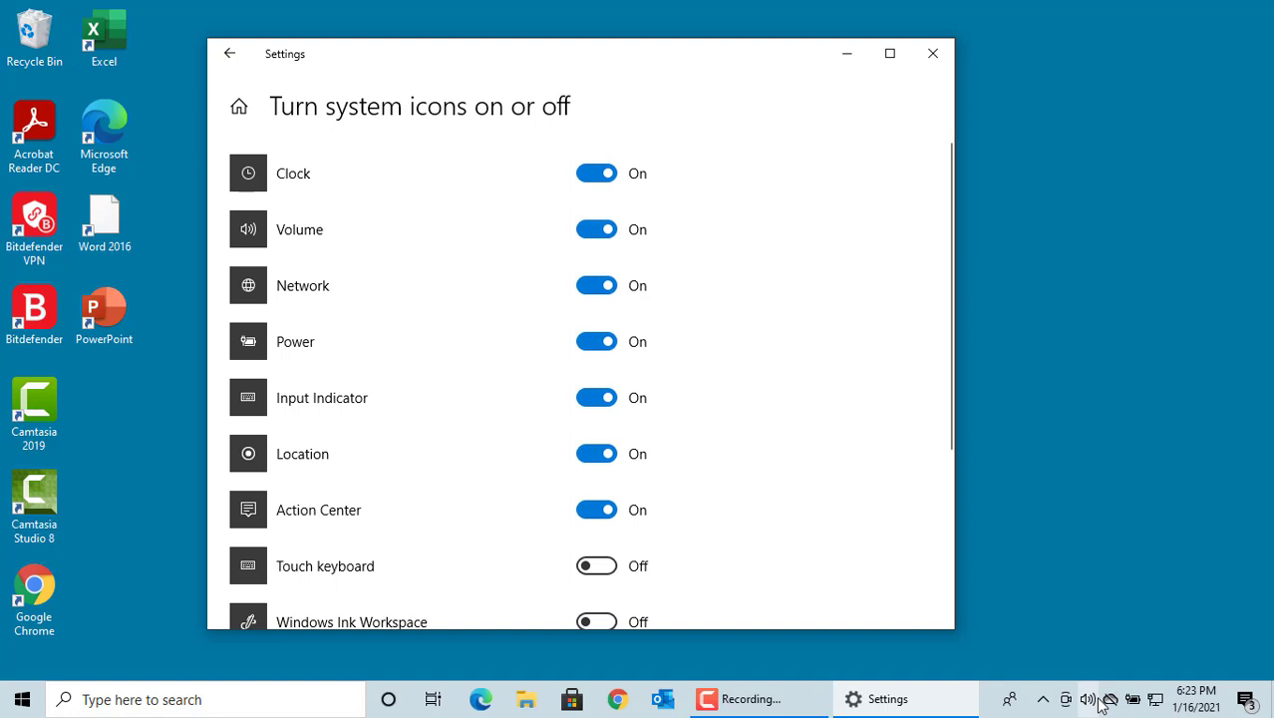
pyautogui.moveTo(740, 422)
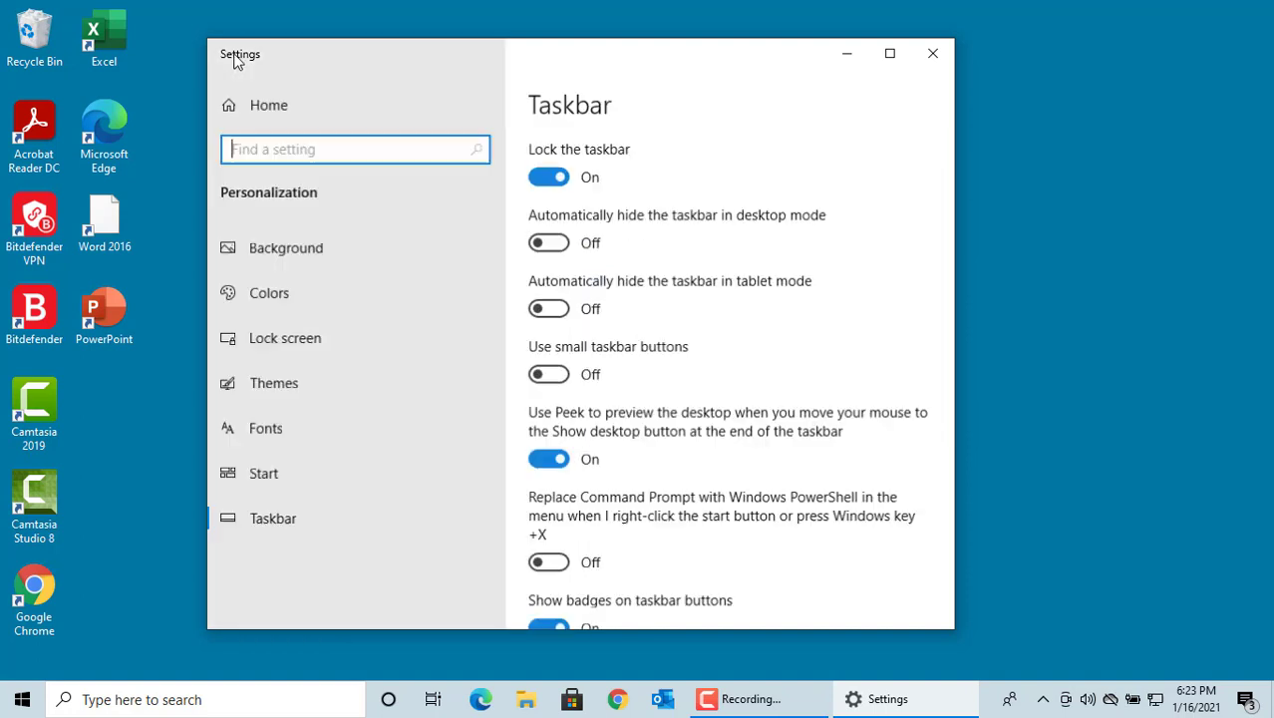
# Scroll the Taskbar page back down to the Notification area section.
pyautogui.scroll(-3)
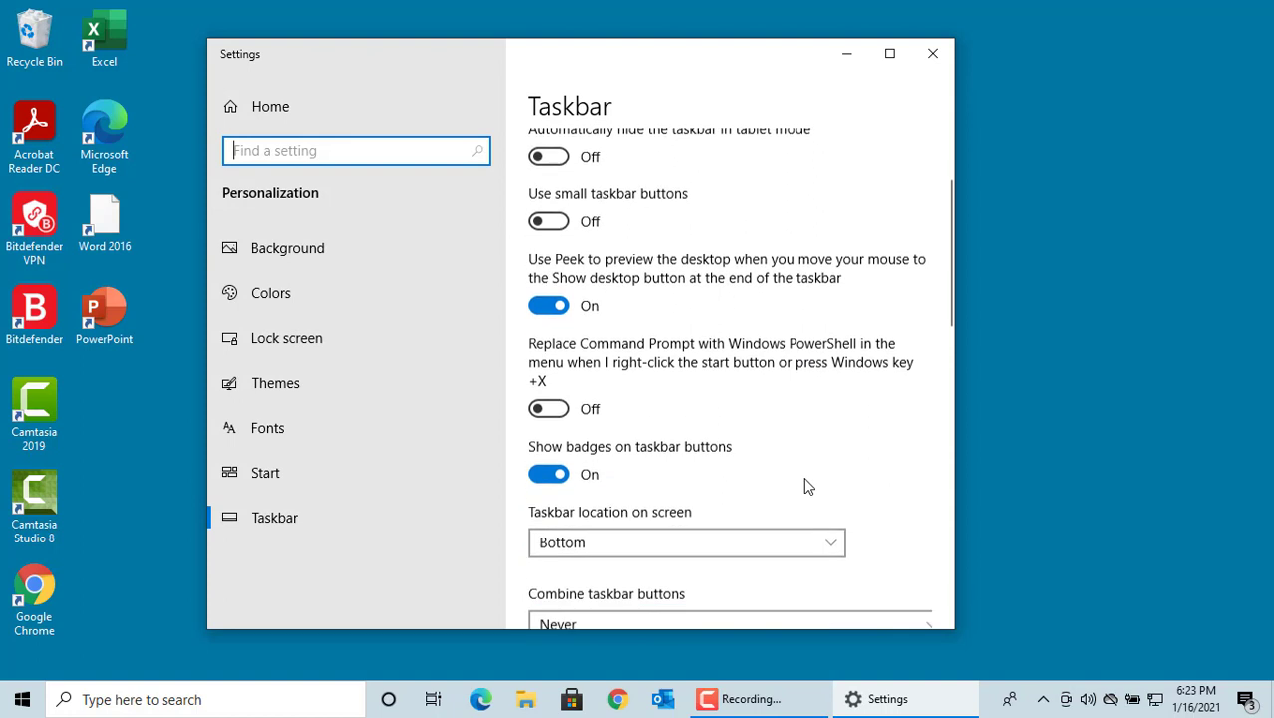
pyautogui.scroll(-3)
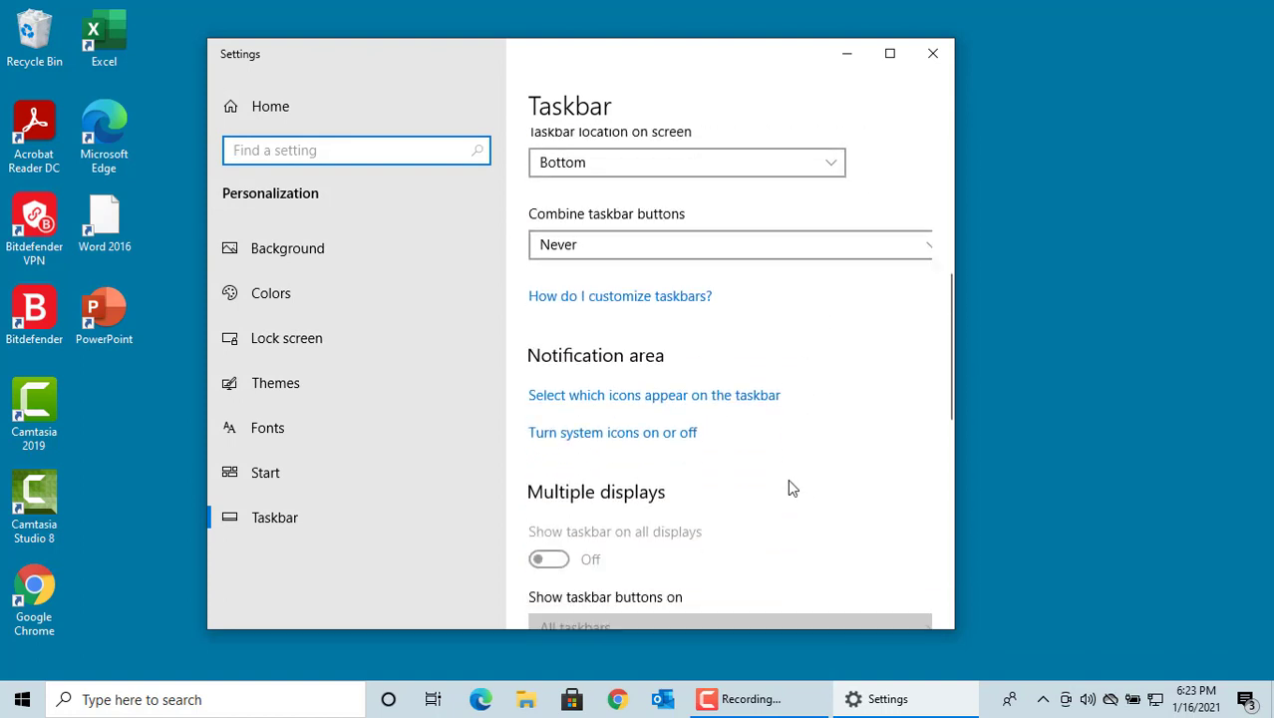
pyautogui.moveTo(646, 402)
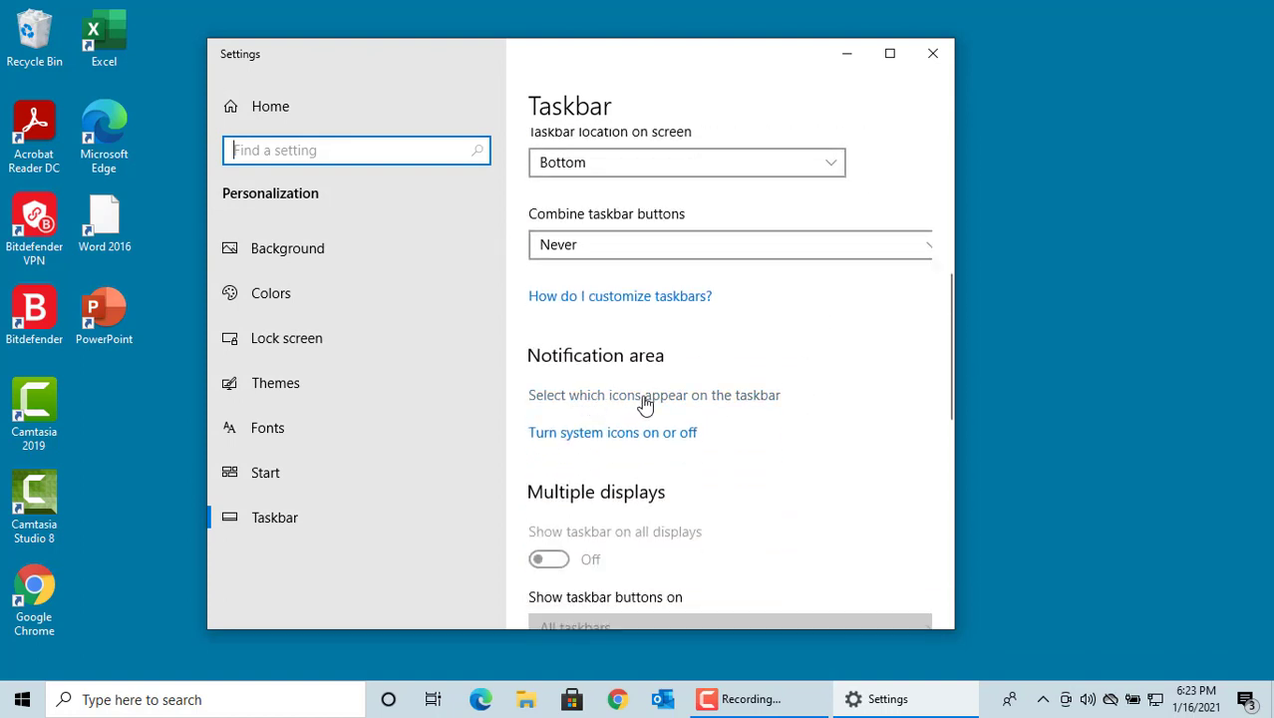
pyautogui.moveTo(634, 407)
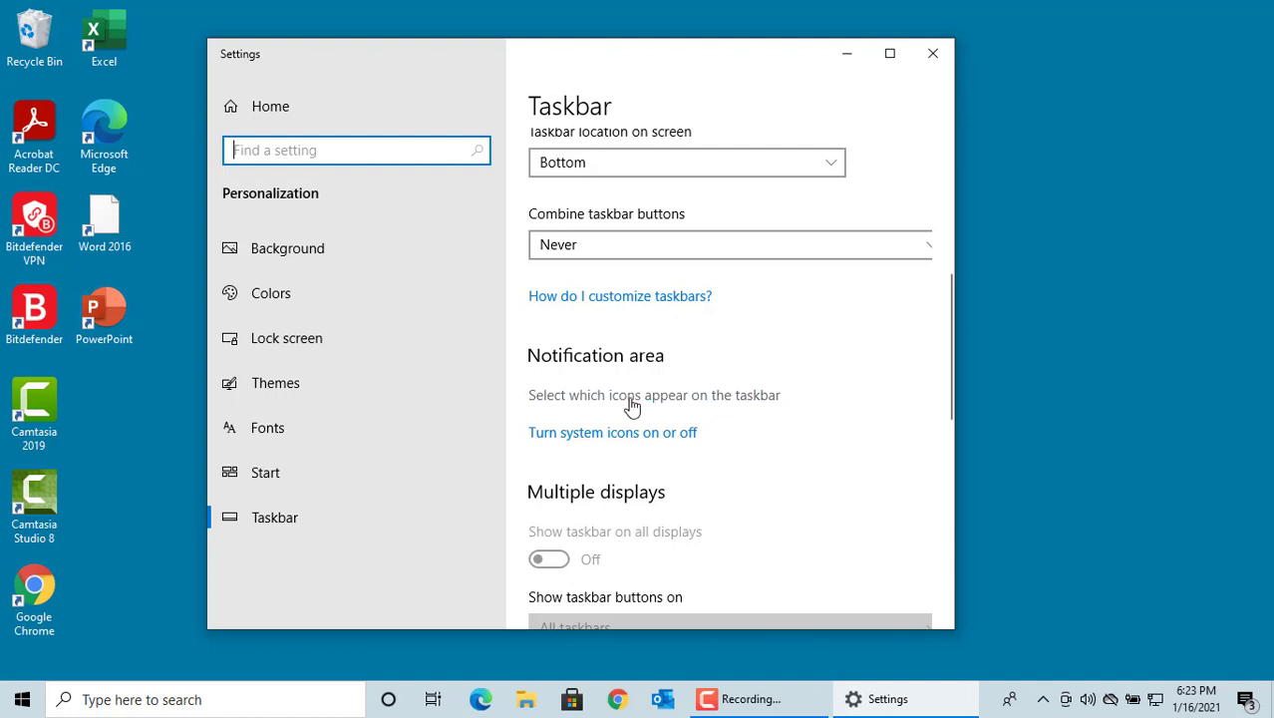
# On 'Select which icons appear on the taskbar', review the app list and toggle Meet Now.
pyautogui.click(654, 395)
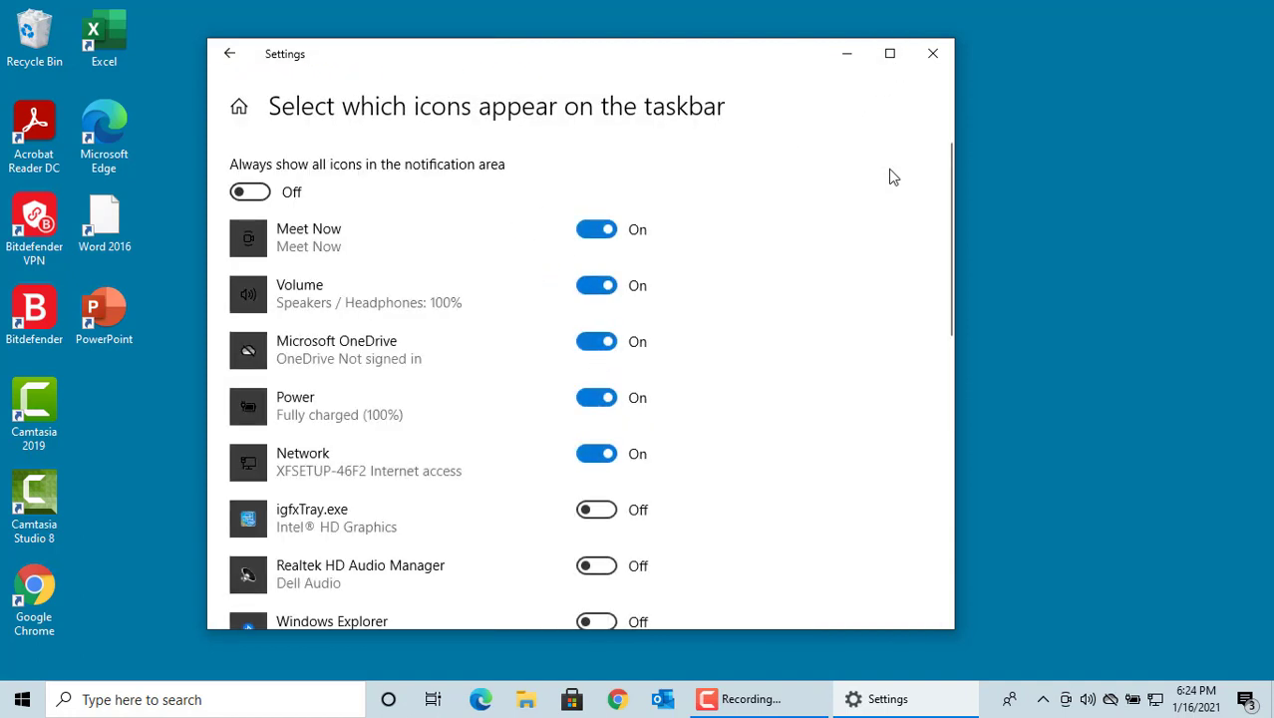
pyautogui.scroll(-3)
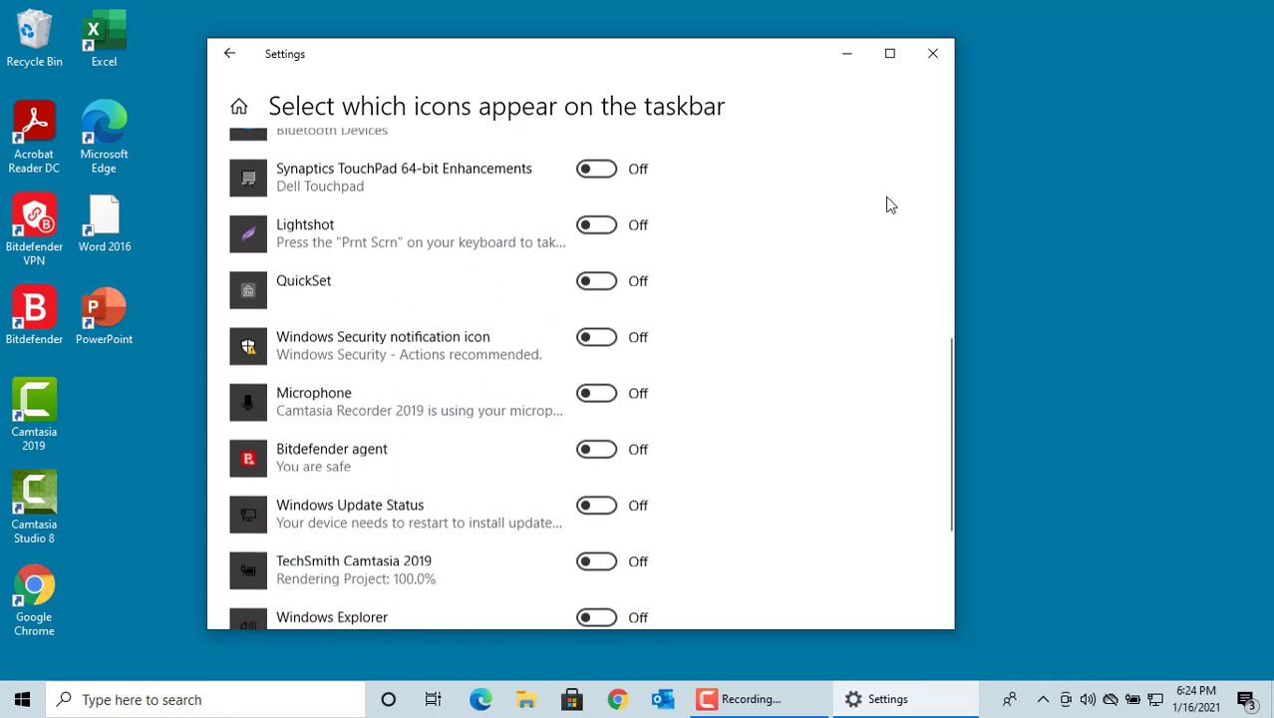
pyautogui.scroll(3)
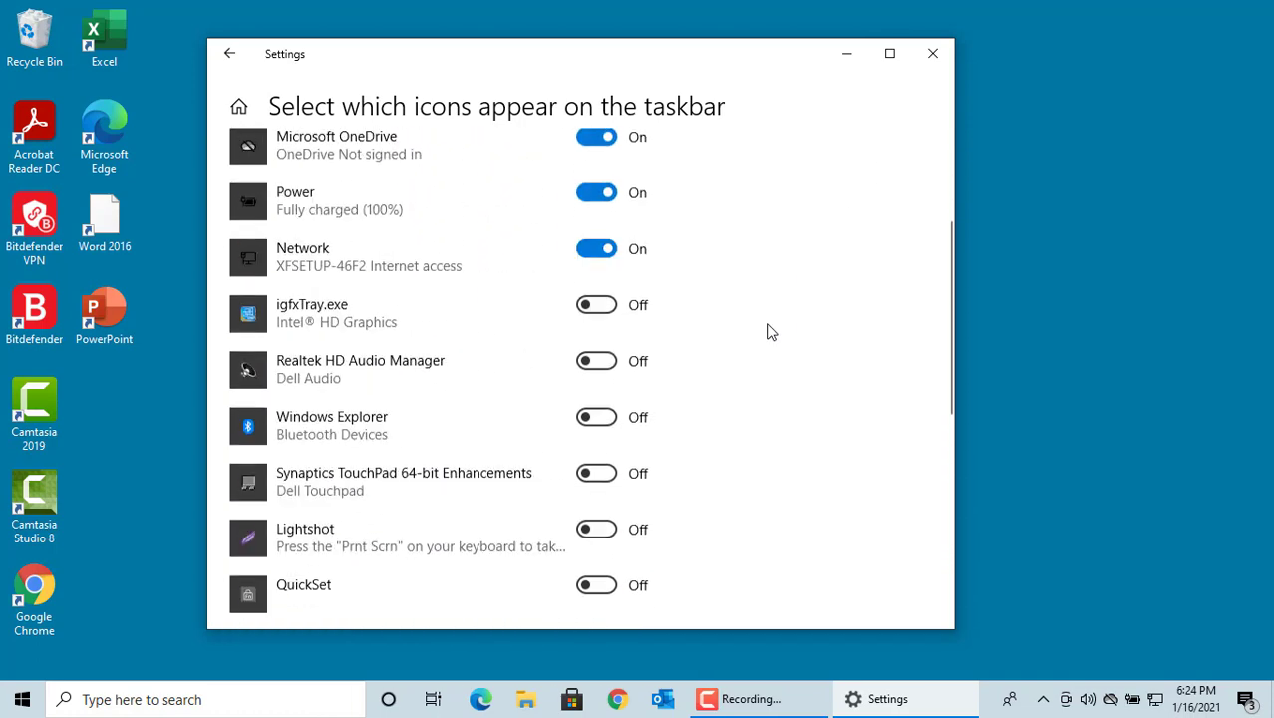
pyautogui.scroll(3)
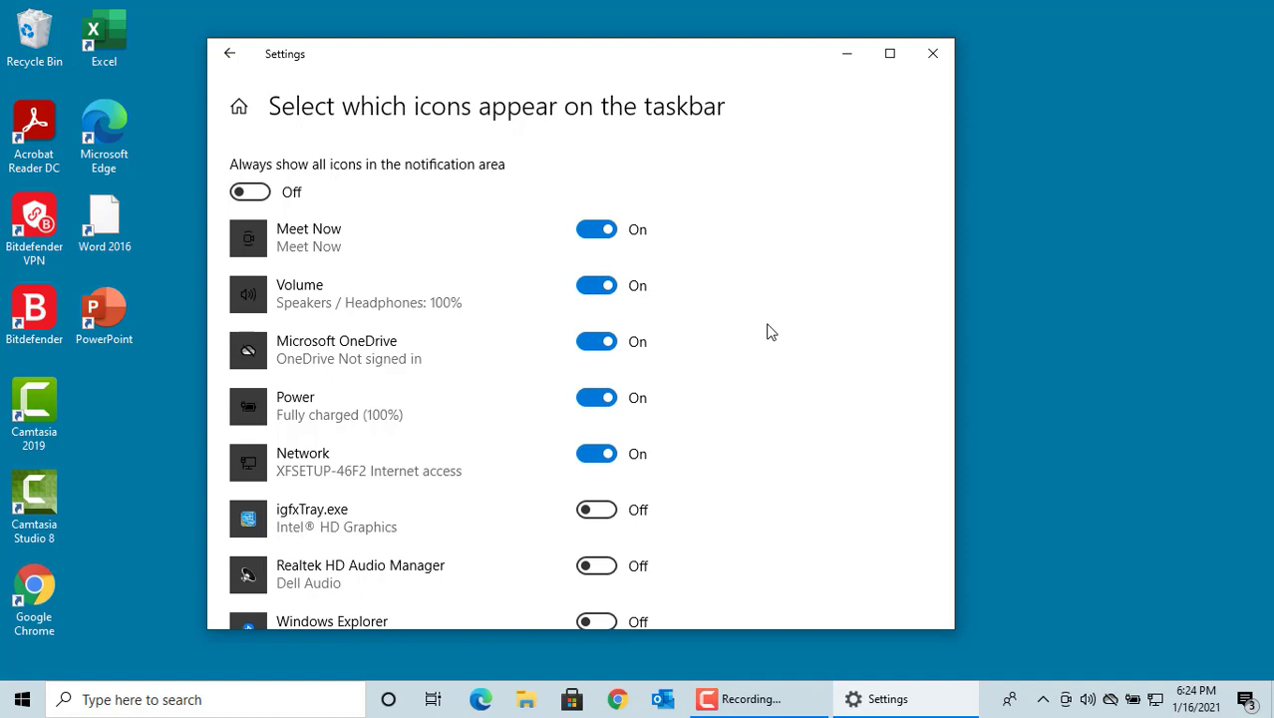
pyautogui.moveTo(714, 331)
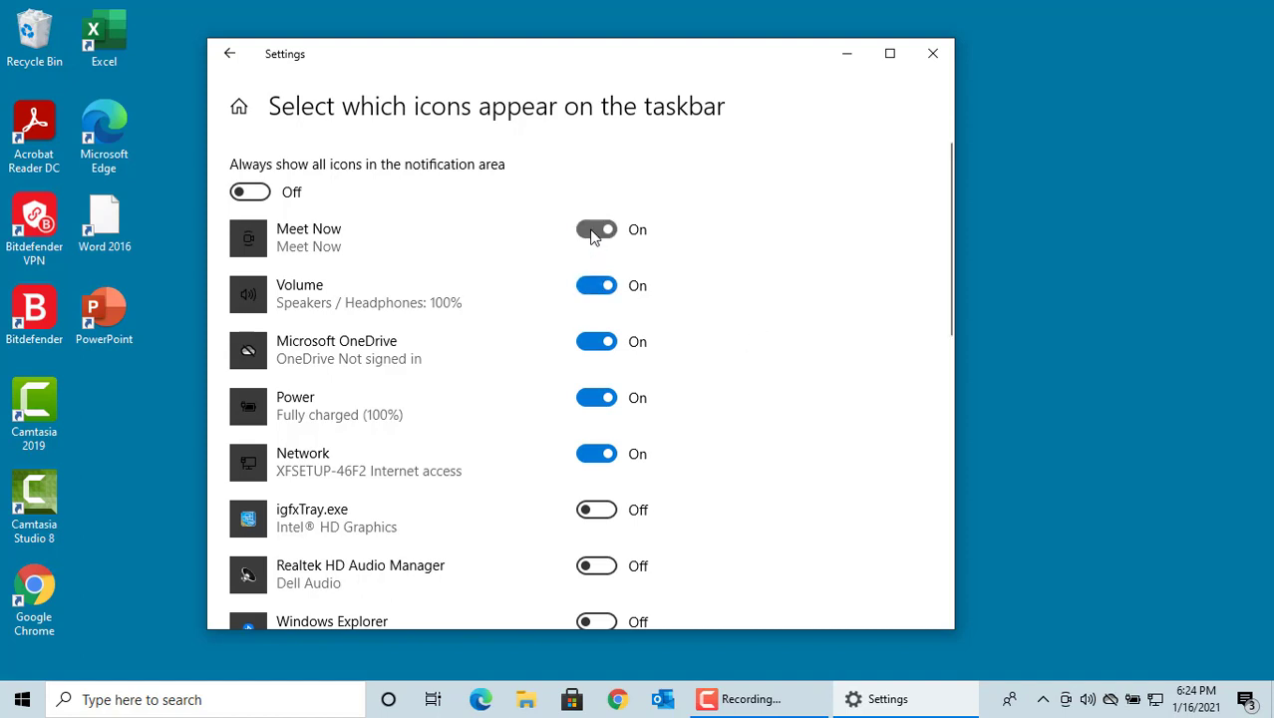
pyautogui.click(597, 230)
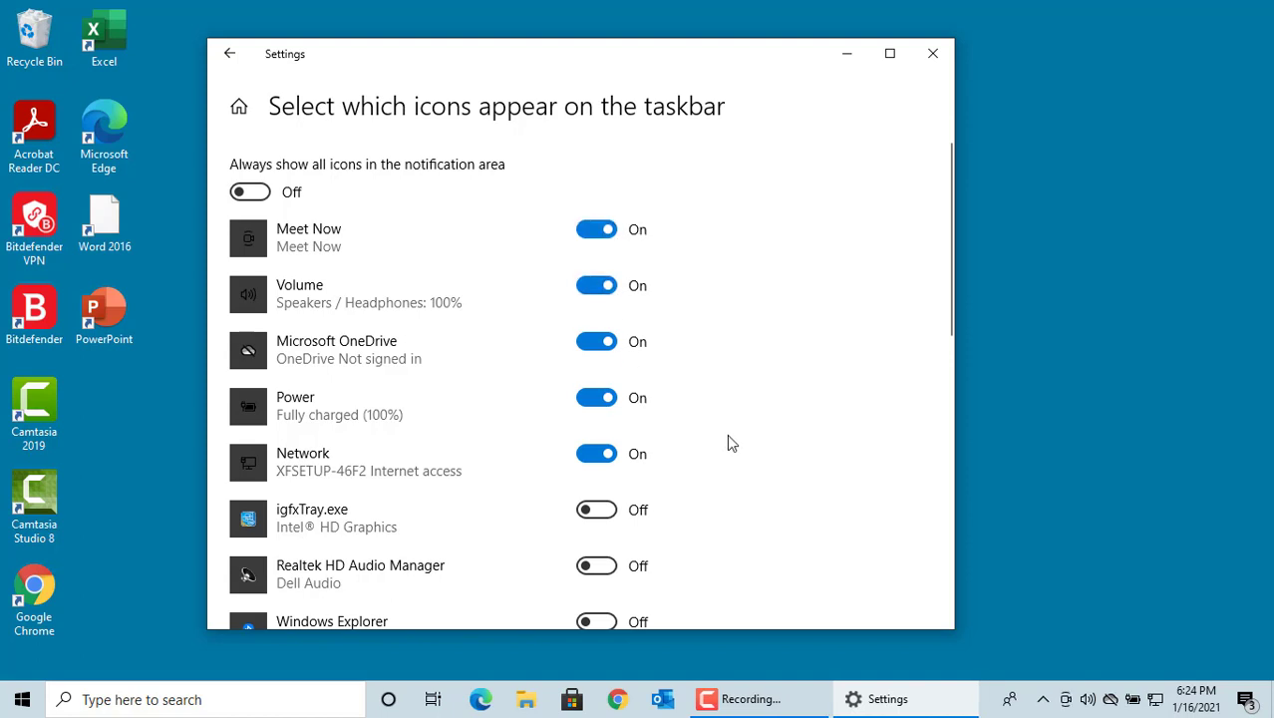
pyautogui.scroll(-3)
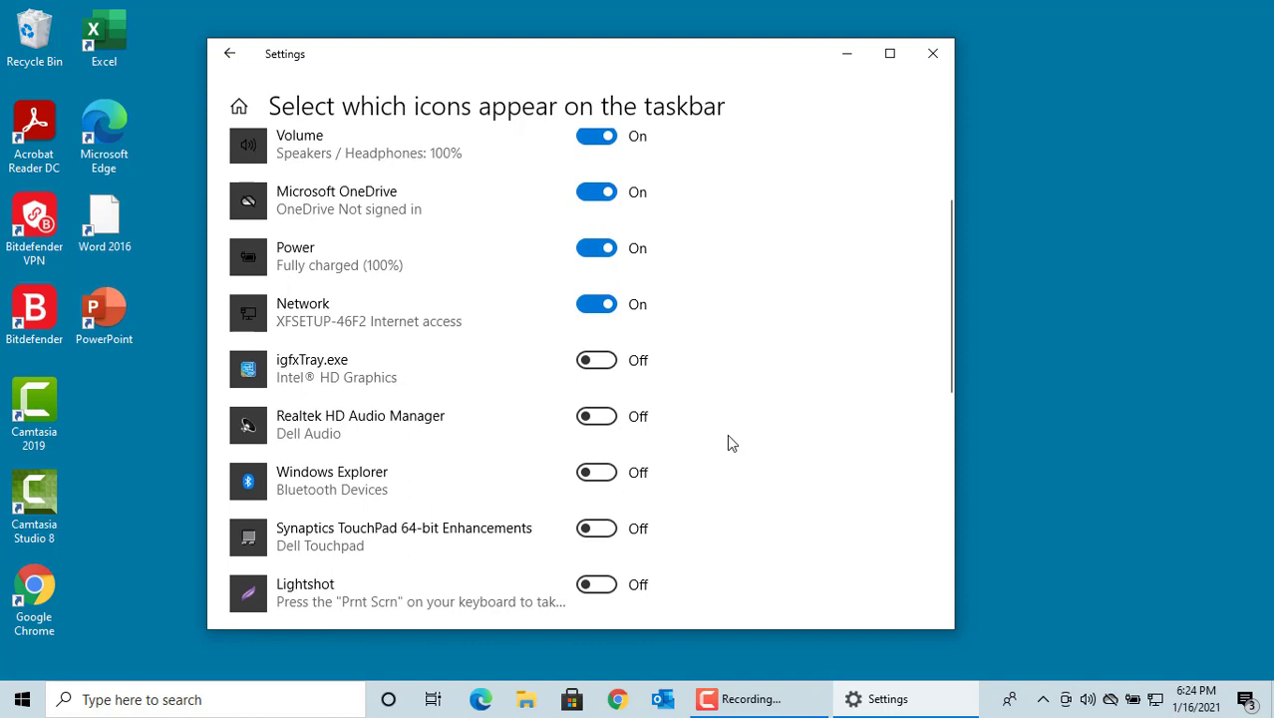
pyautogui.scroll(-3)
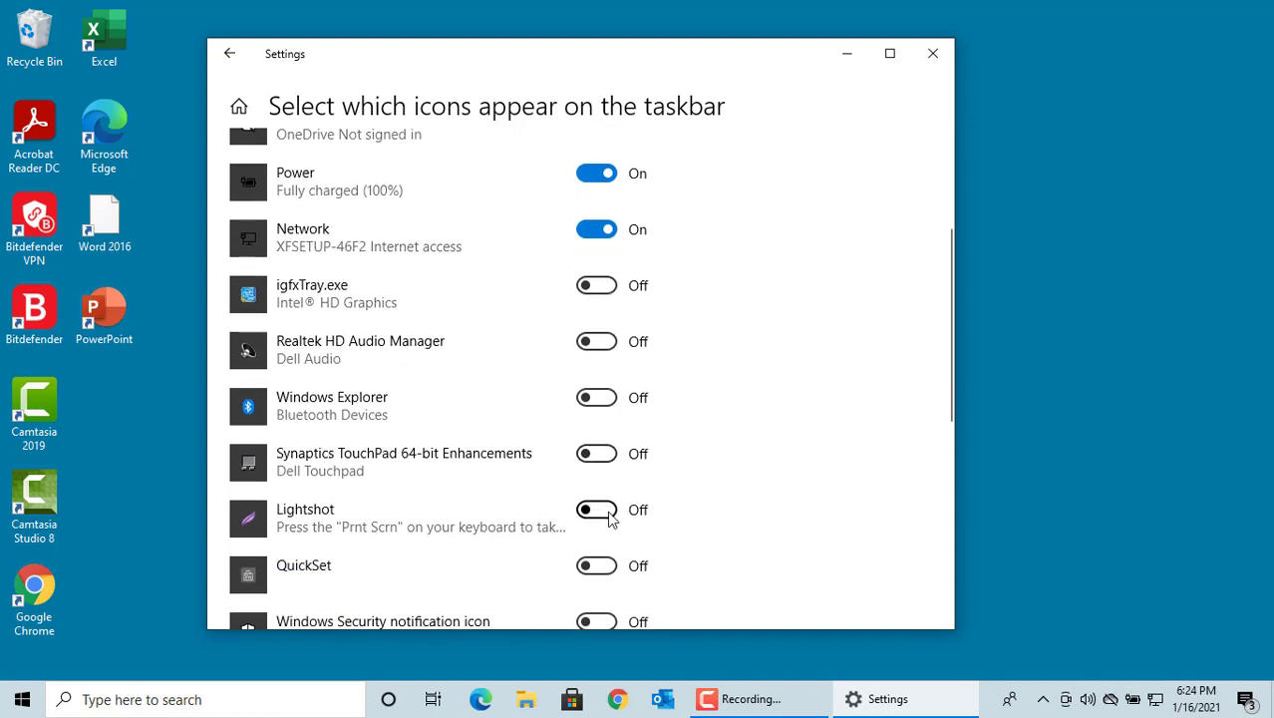
pyautogui.moveTo(598, 516)
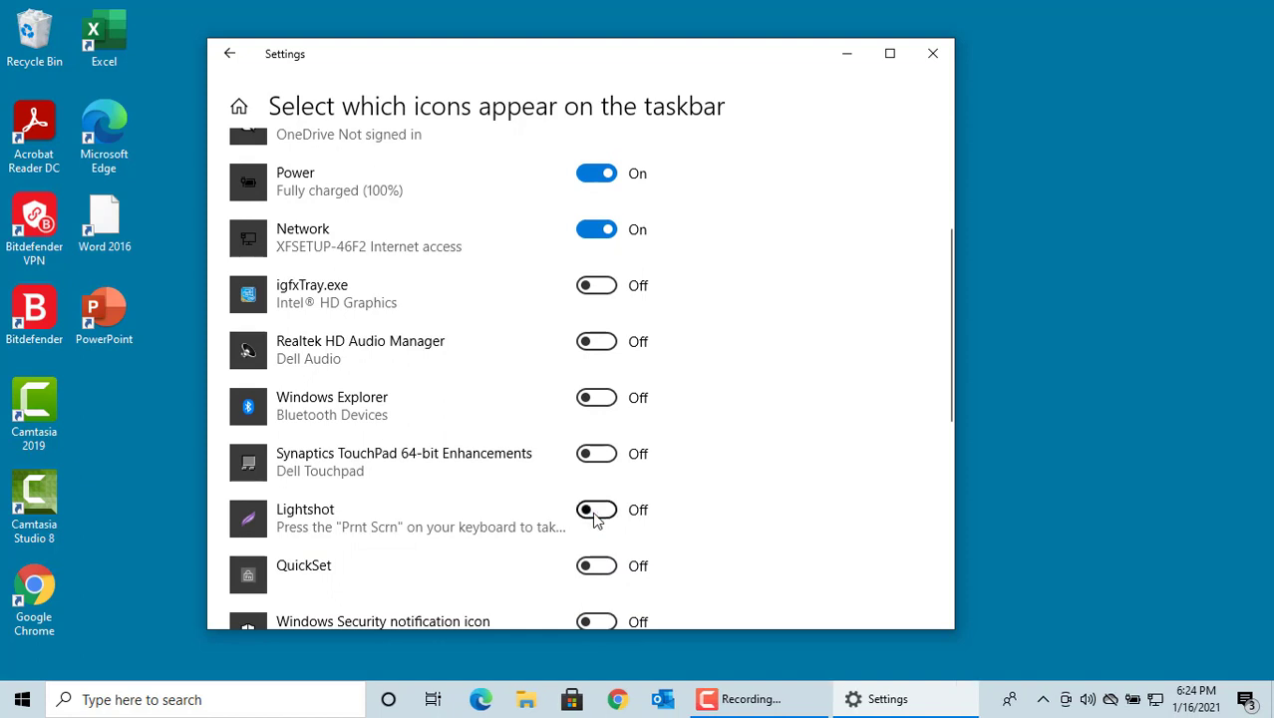
pyautogui.moveTo(598, 566)
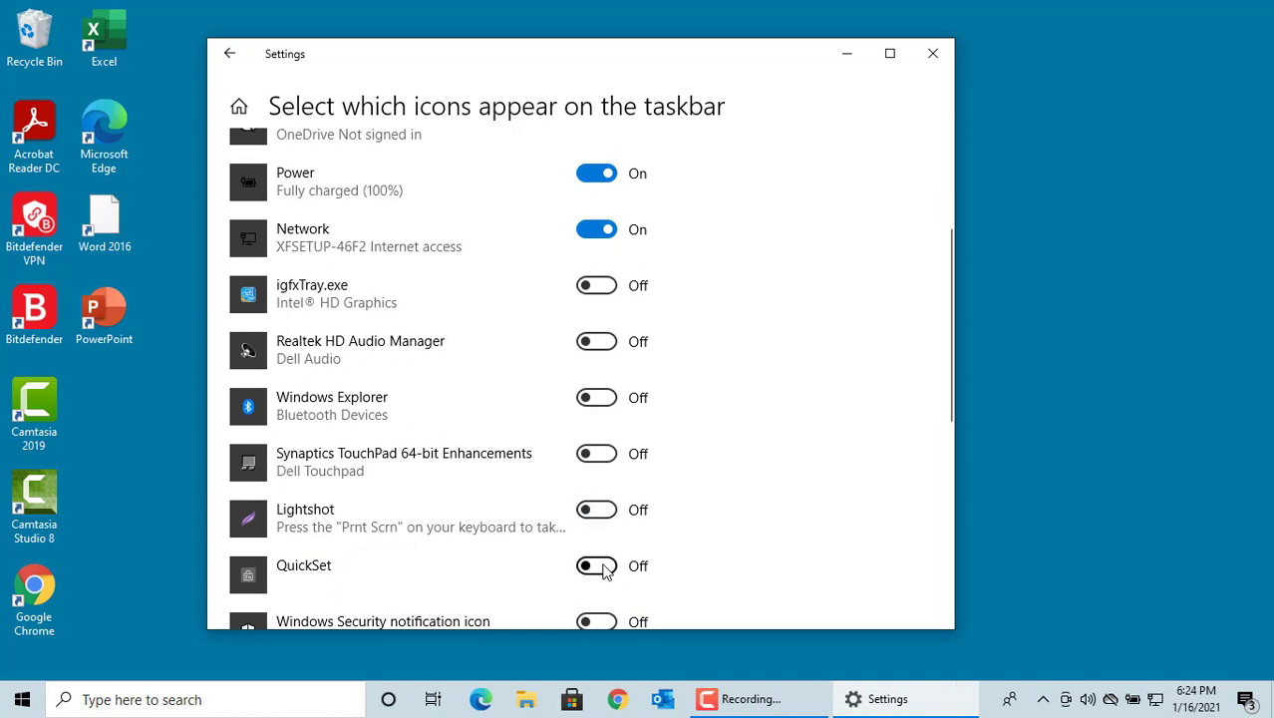
pyautogui.click(596, 566)
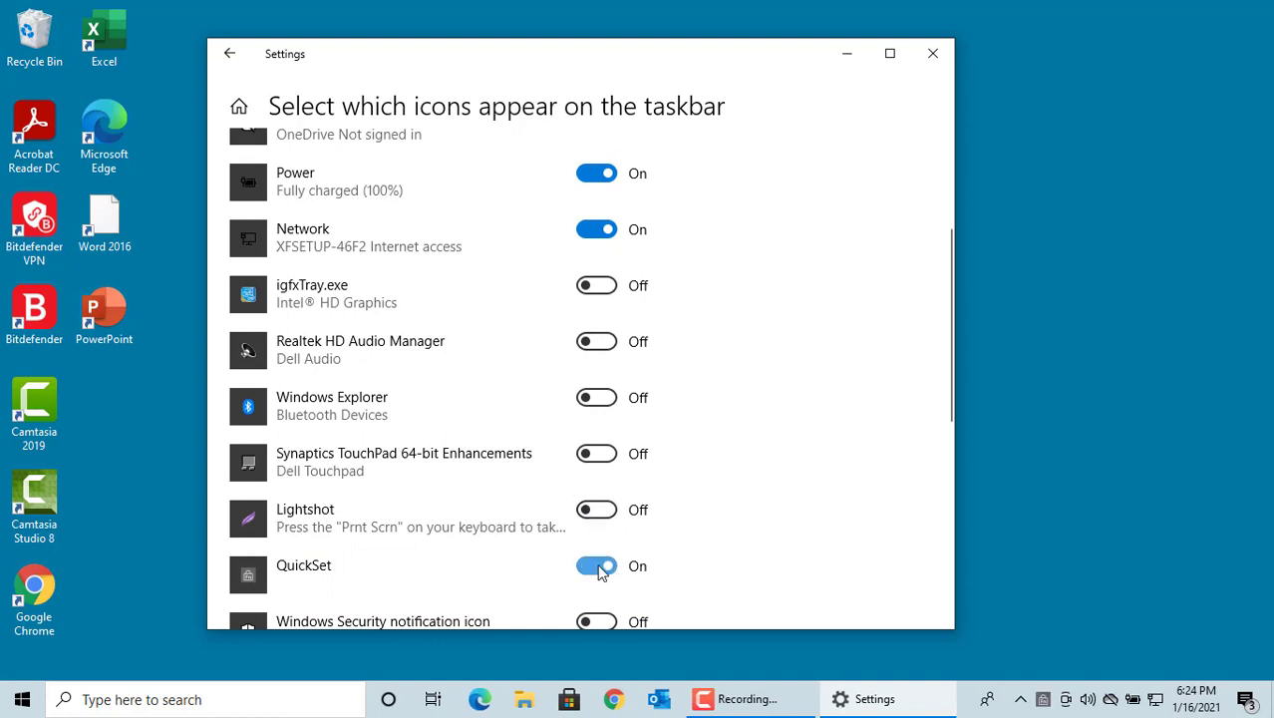
pyautogui.click(596, 566)
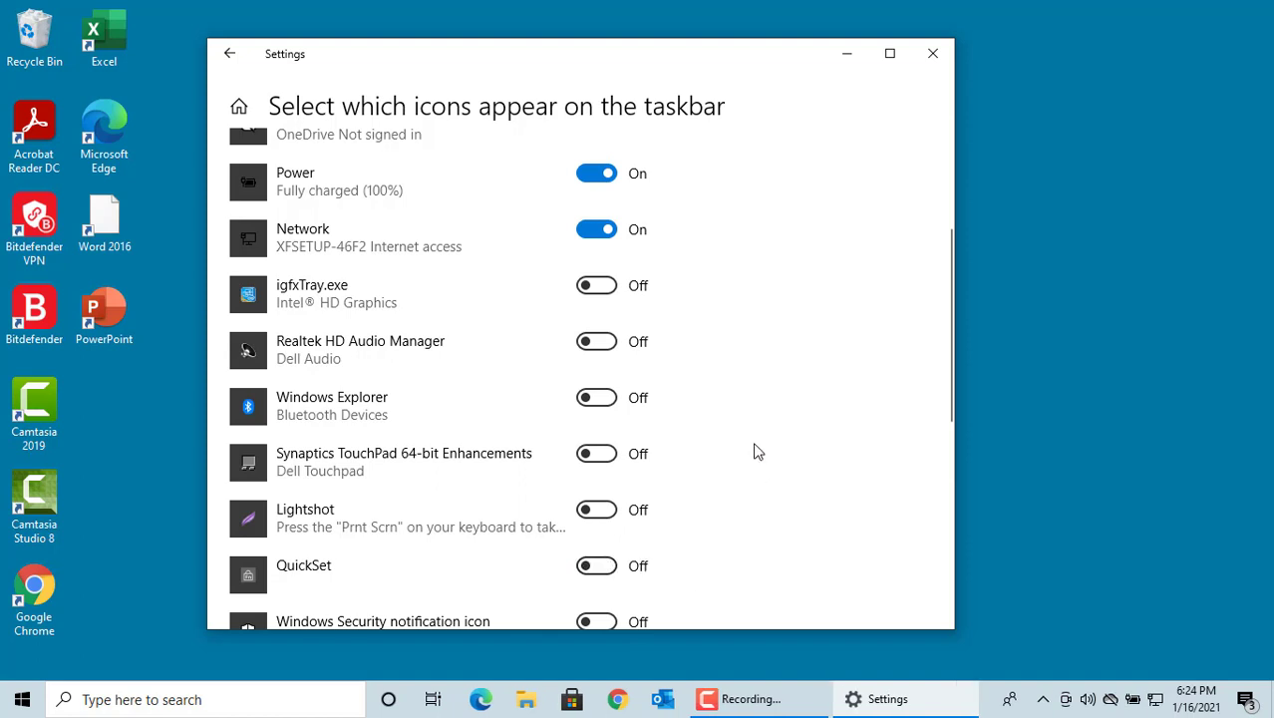
pyautogui.moveTo(646, 517)
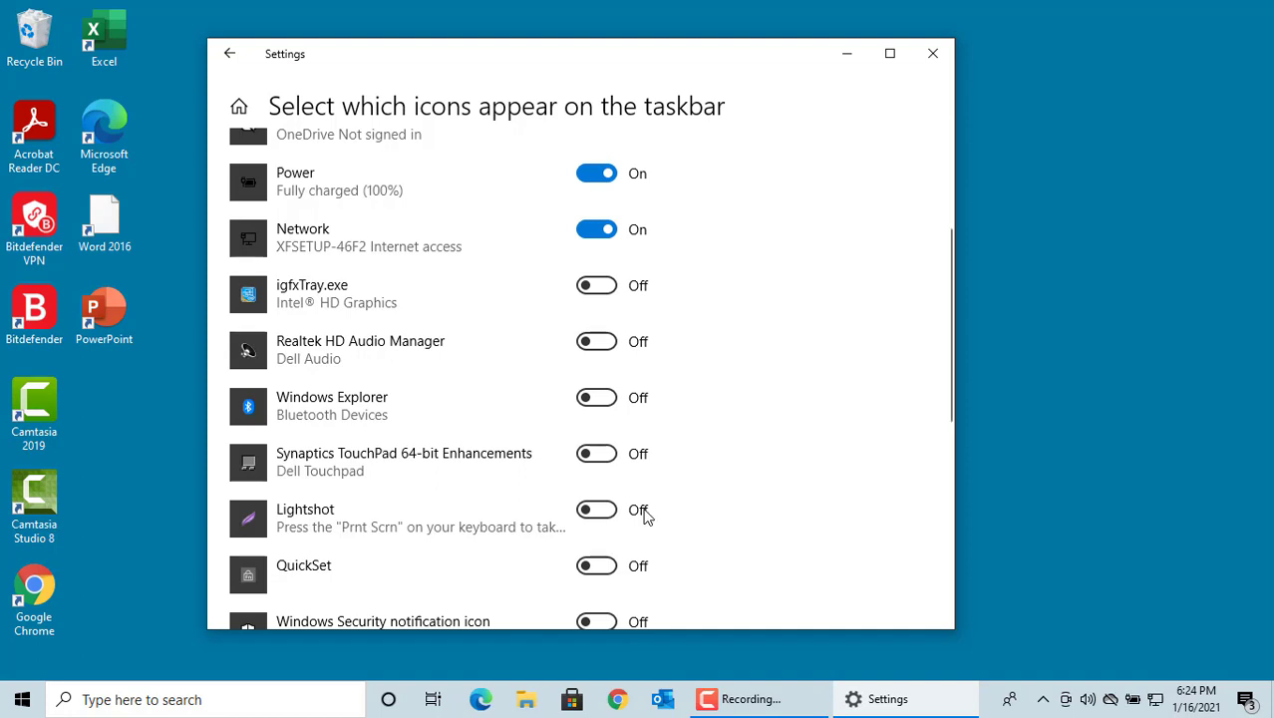
pyautogui.scroll(3)
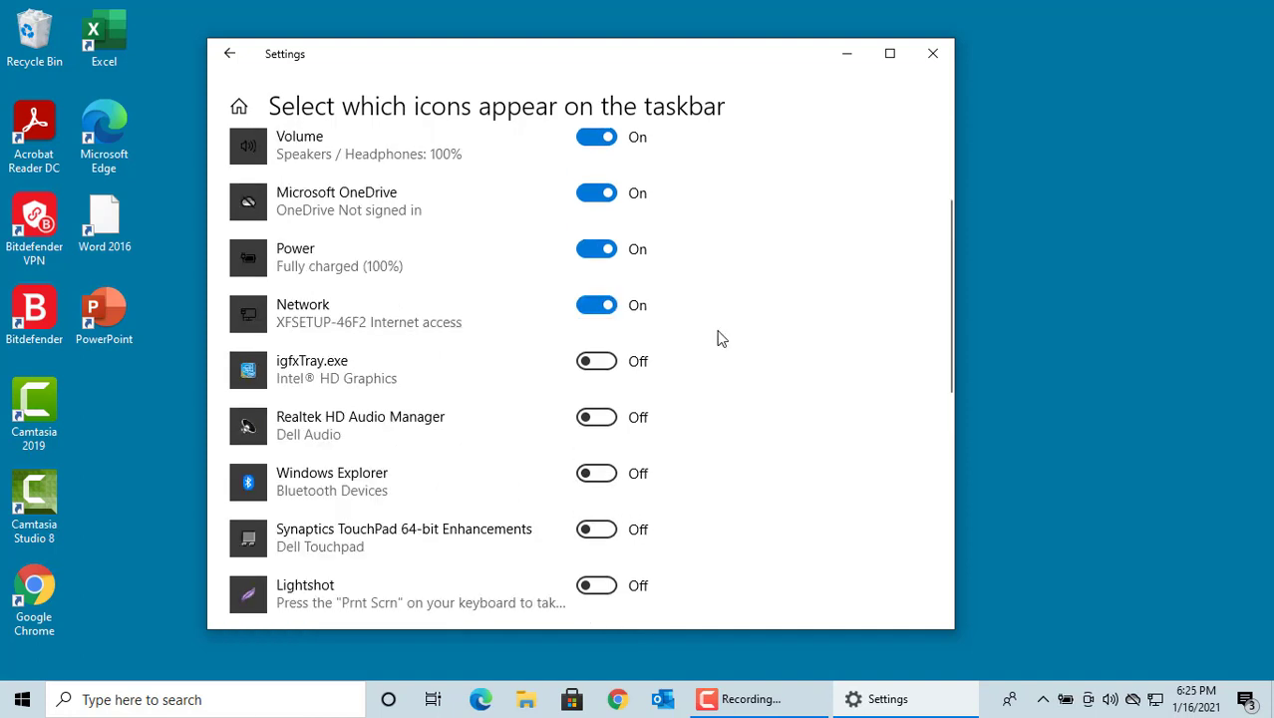
pyautogui.scroll(3)
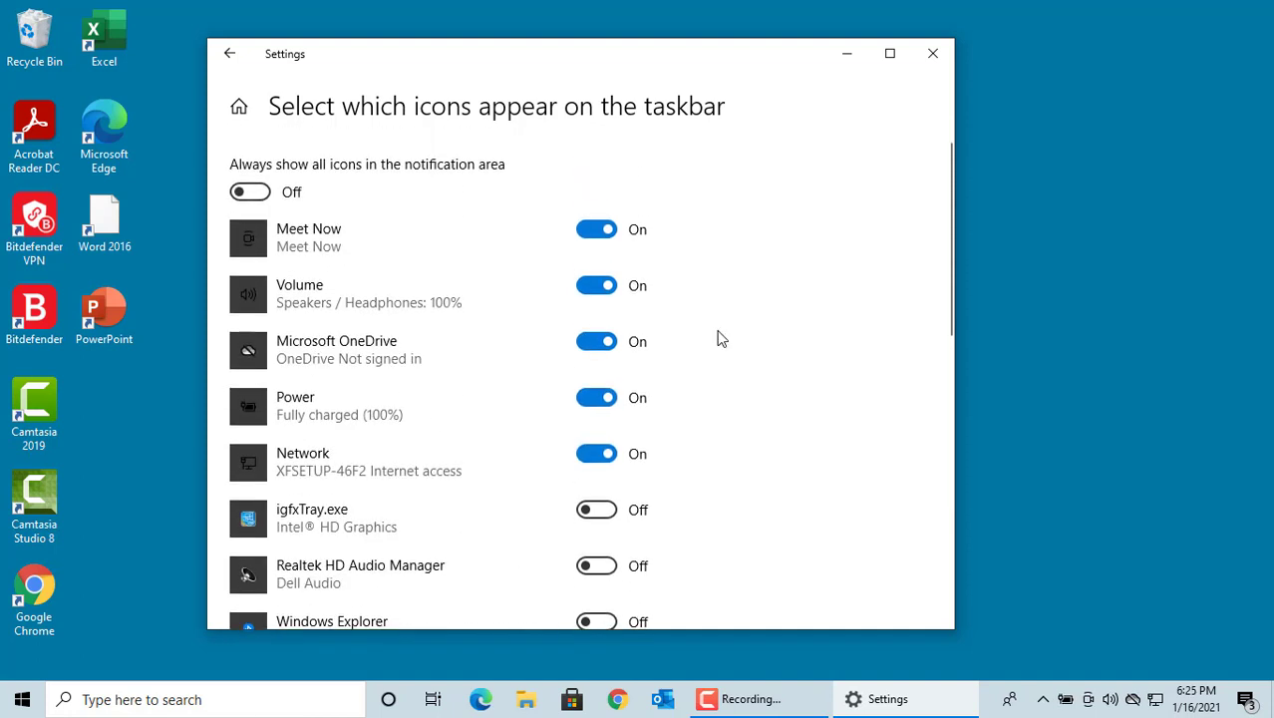
pyautogui.moveTo(411, 231)
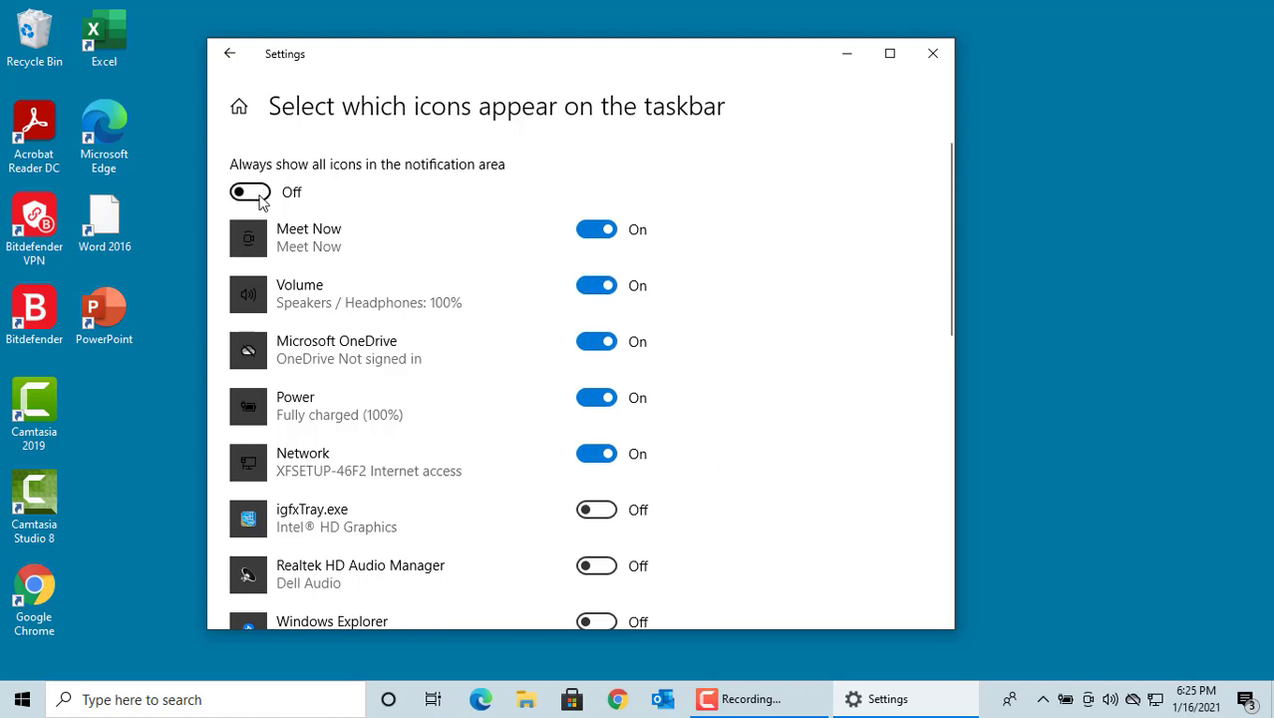
pyautogui.click(251, 192)
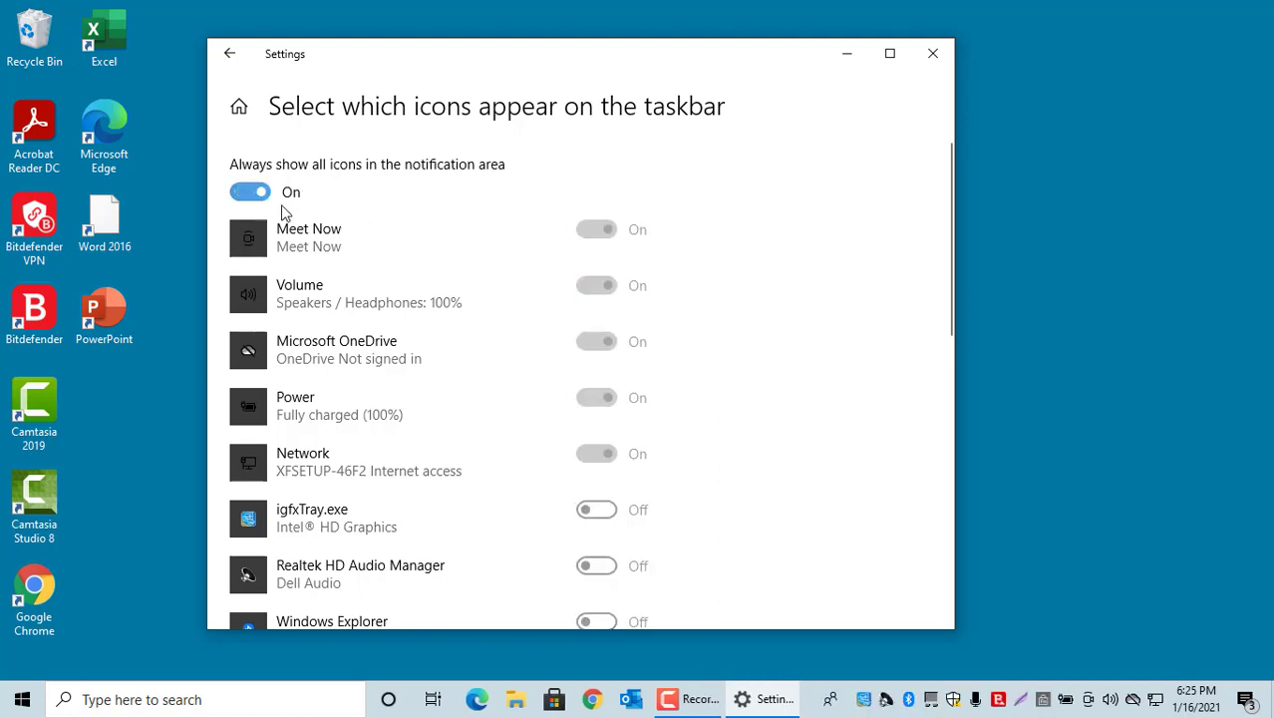
pyautogui.moveTo(570, 507)
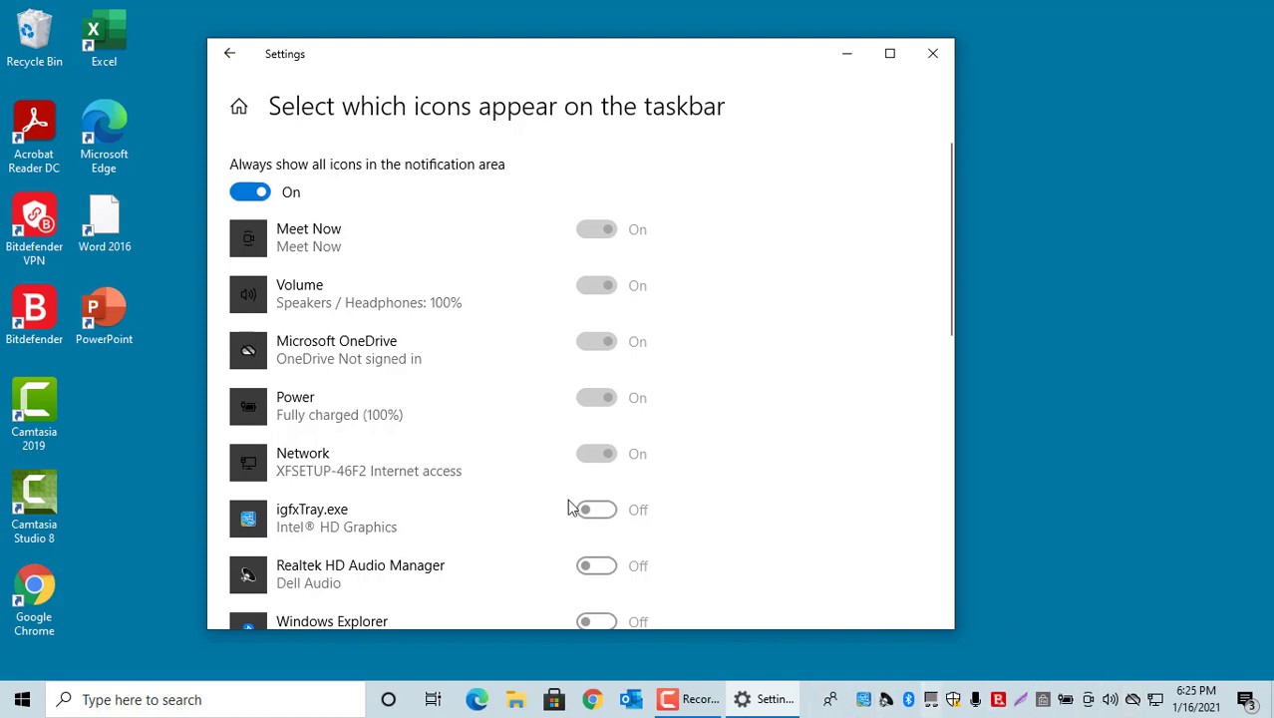
pyautogui.click(251, 192)
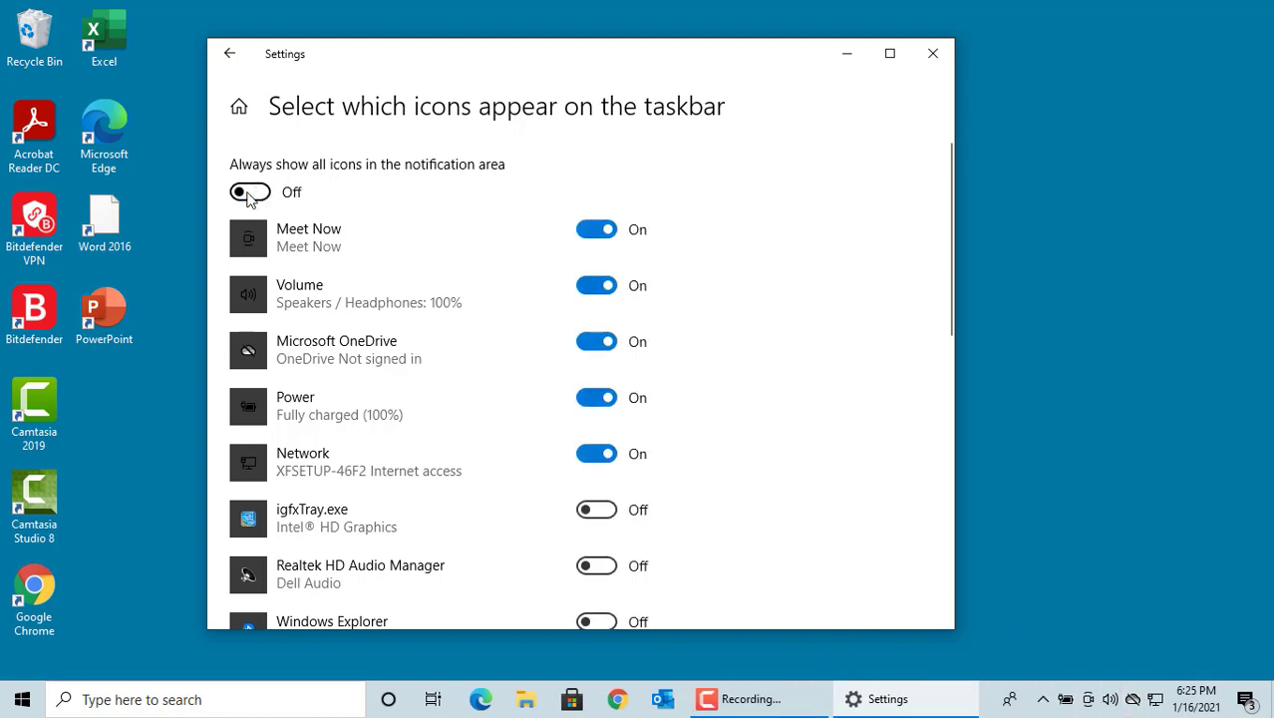